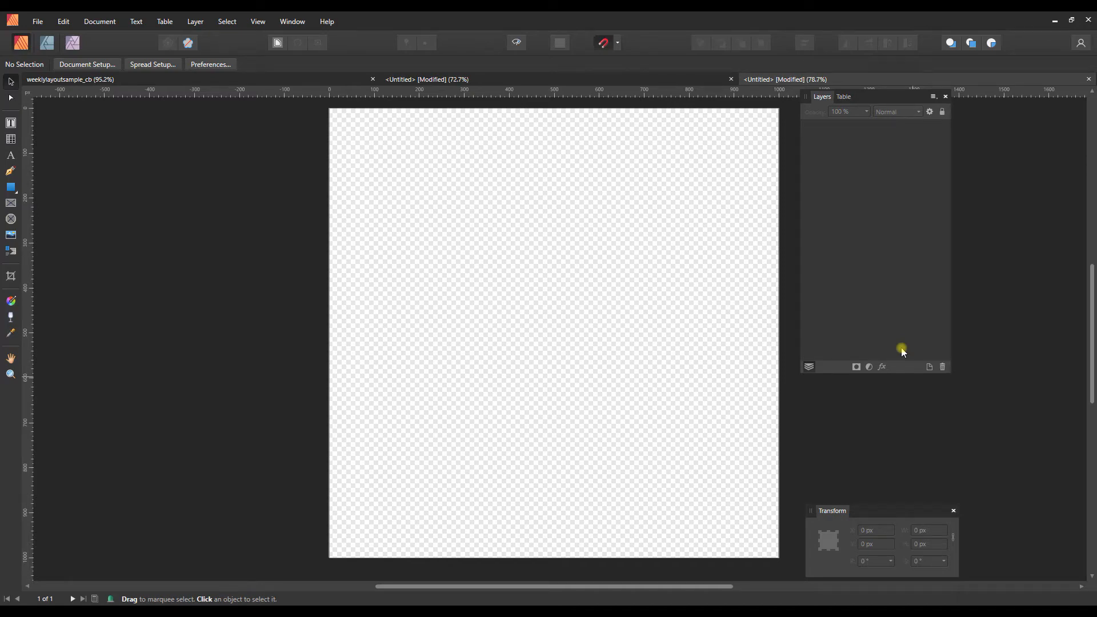
{"action": "mouse_move", "coordinate": [685, 237]}
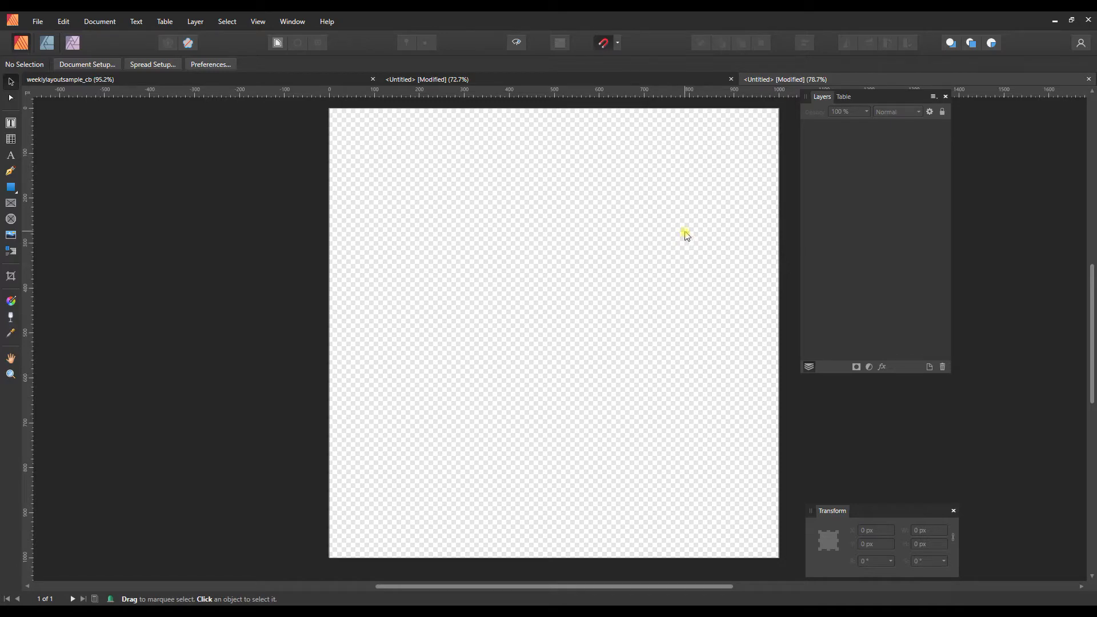
{"action": "mouse_move", "coordinate": [770, 262]}
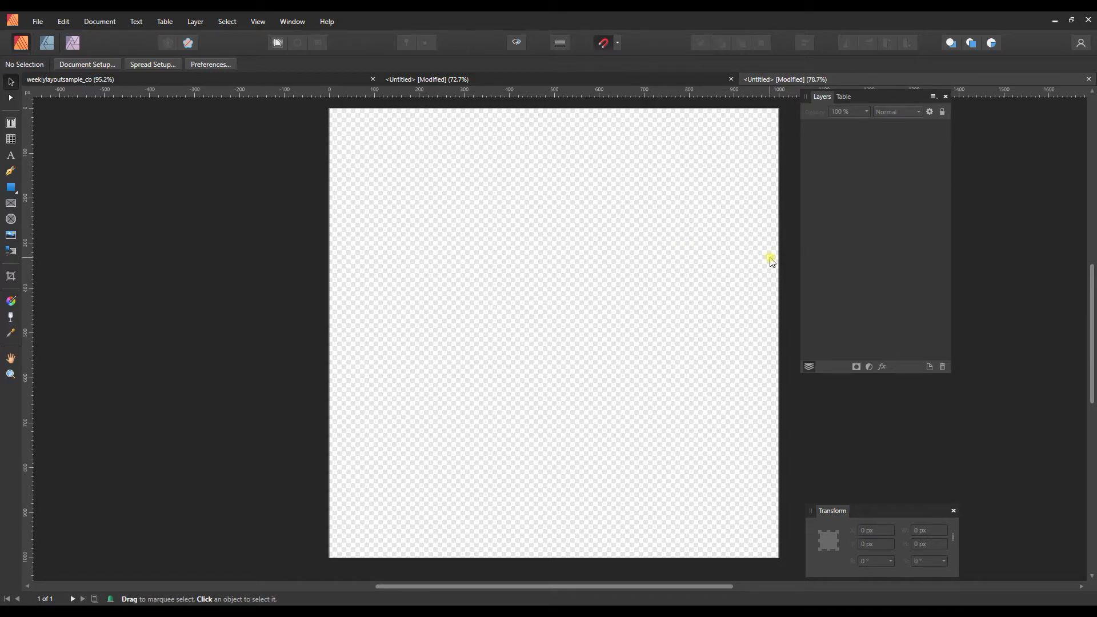
{"action": "mouse_move", "coordinate": [770, 257]}
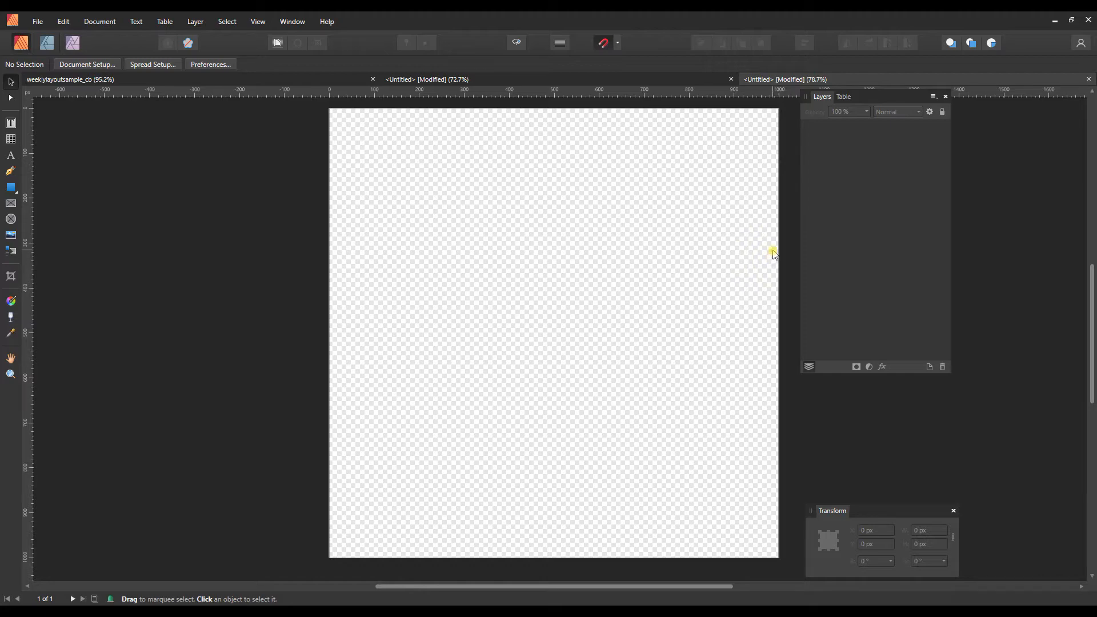
{"action": "mouse_move", "coordinate": [756, 253]}
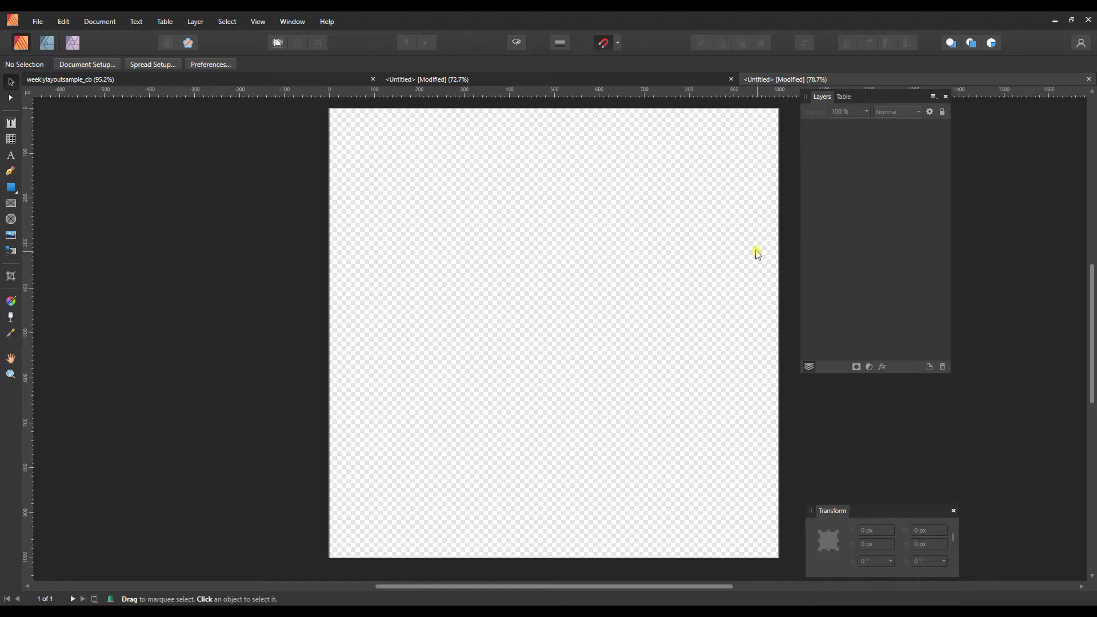
{"action": "mouse_move", "coordinate": [713, 250]}
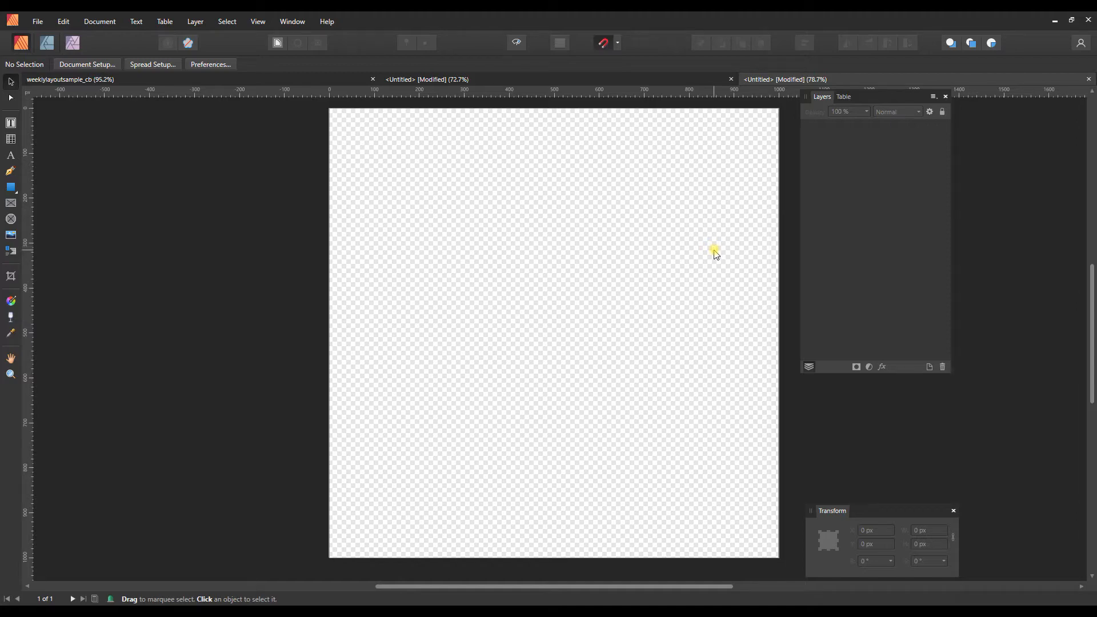
{"action": "mouse_move", "coordinate": [553, 227]}
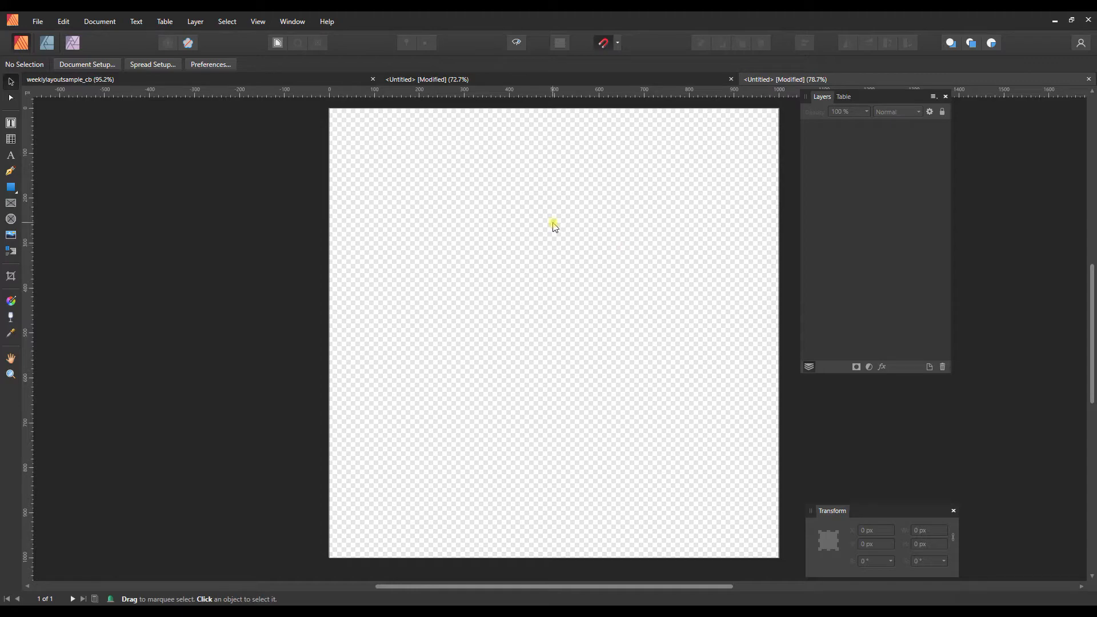
{"action": "mouse_move", "coordinate": [312, 208]}
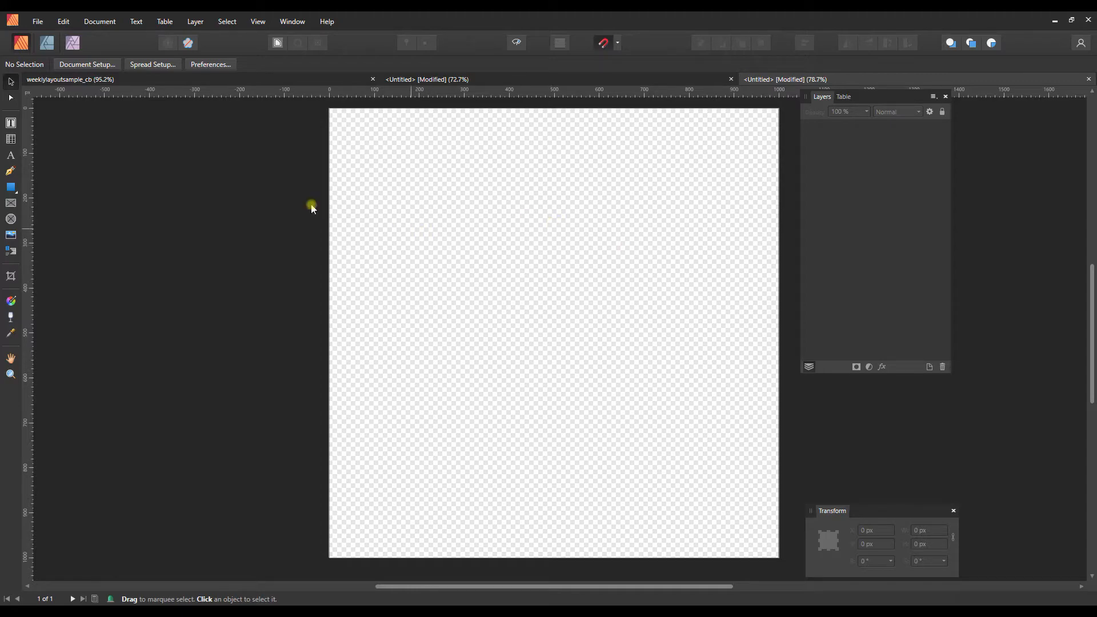
{"action": "mouse_move", "coordinate": [235, 209]}
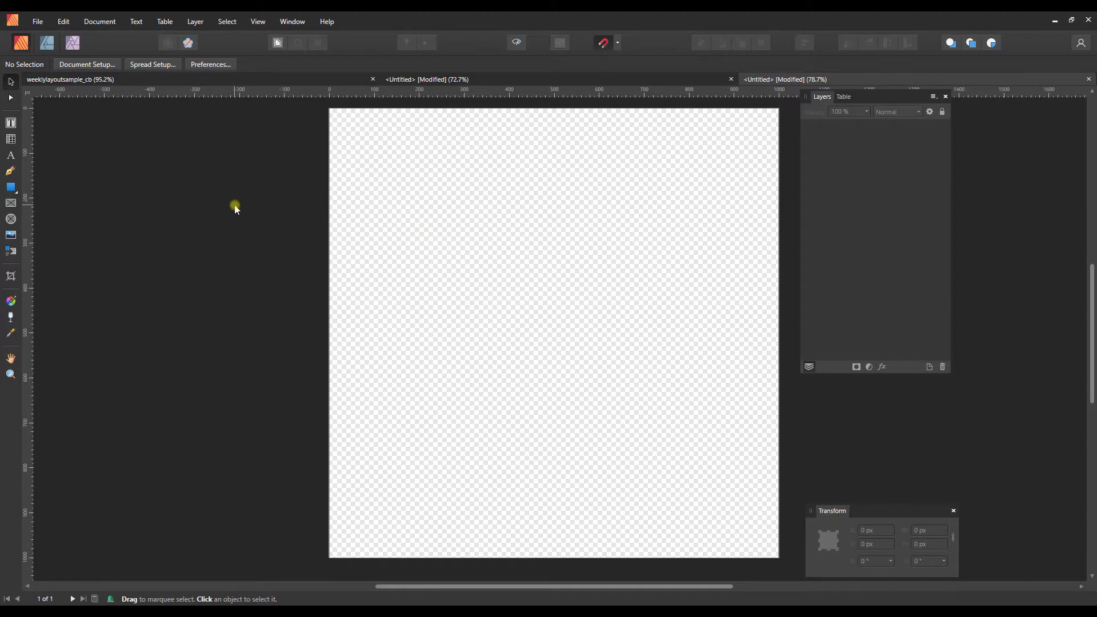
{"action": "mouse_move", "coordinate": [20, 43]}
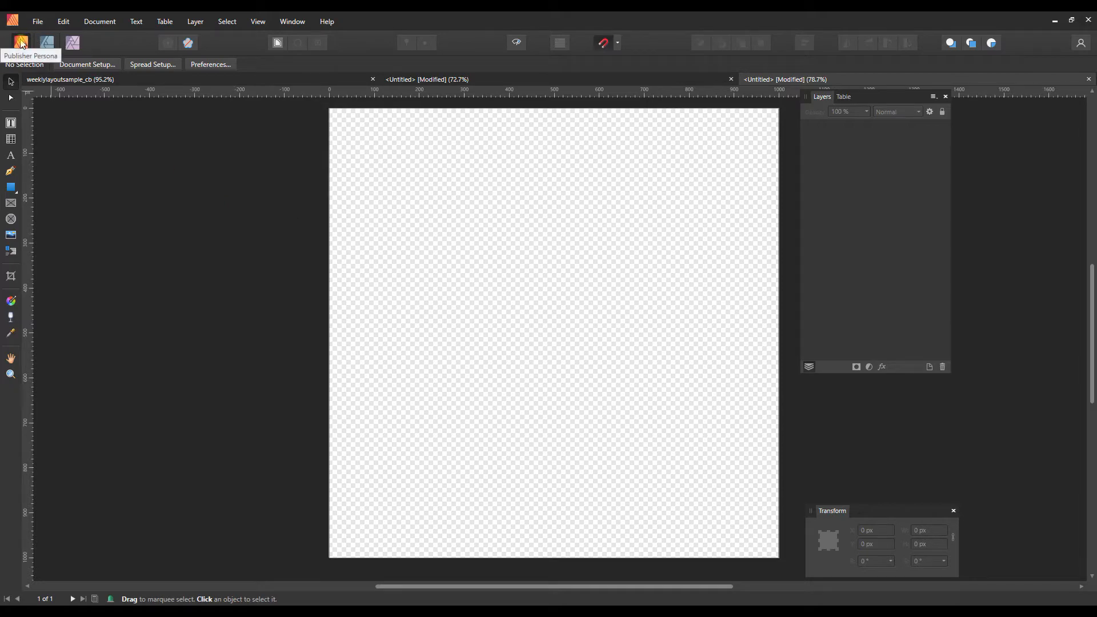
{"action": "mouse_move", "coordinate": [190, 264]}
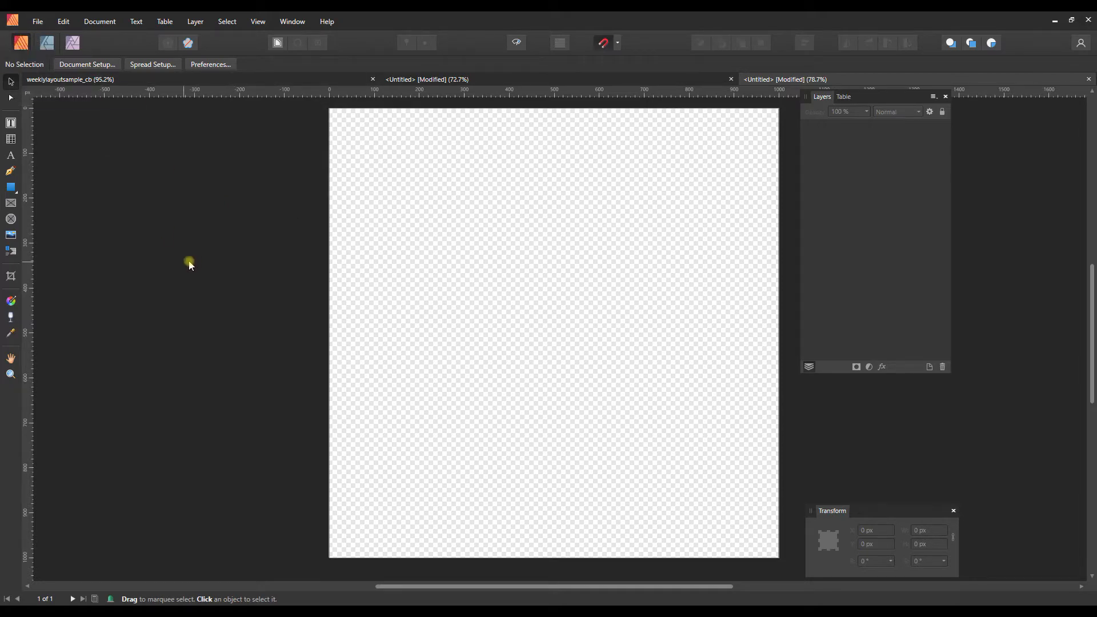
{"action": "mouse_move", "coordinate": [12, 138]}
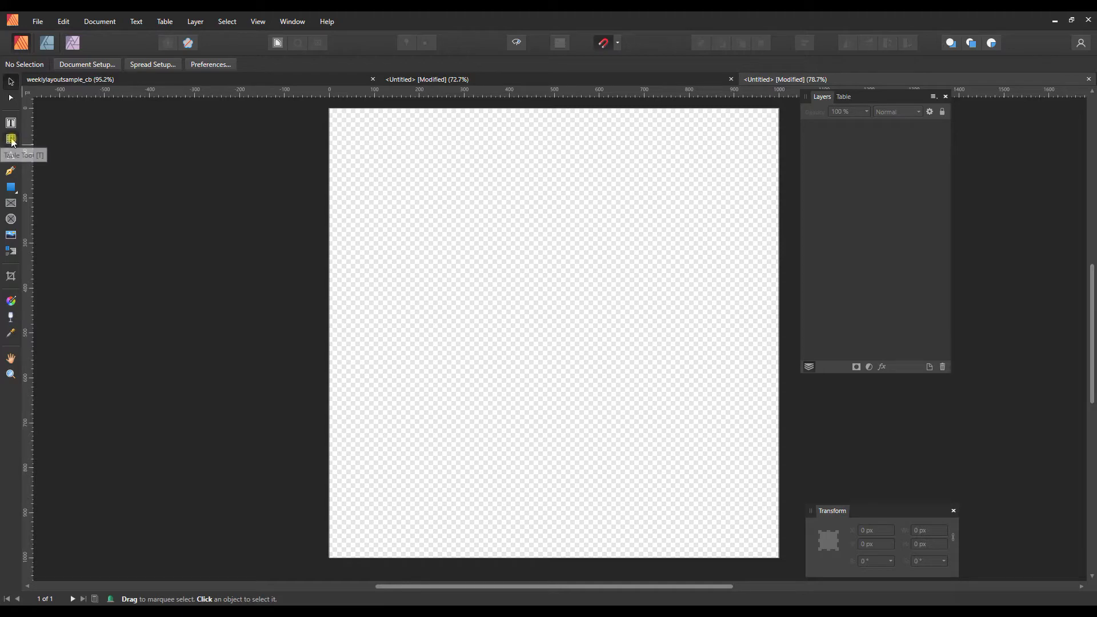
- Draw a table with the Table Tool and make it 4 columns by 4 rows, filling 1000×1000 px
{"action": "left_click", "coordinate": [10, 139]}
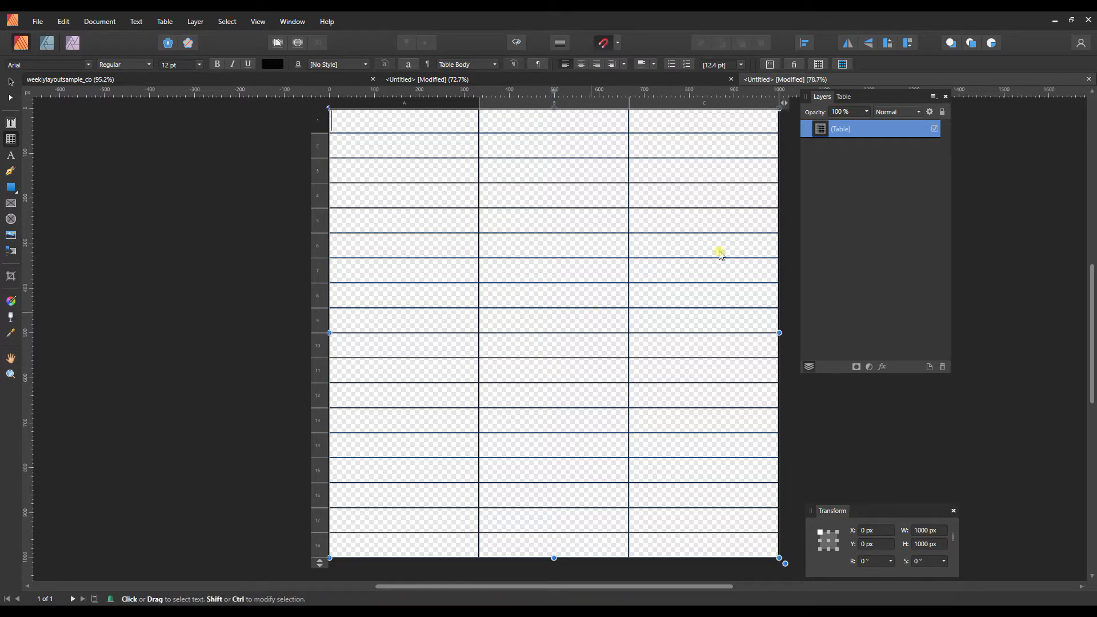
{"action": "mouse_move", "coordinate": [783, 103]}
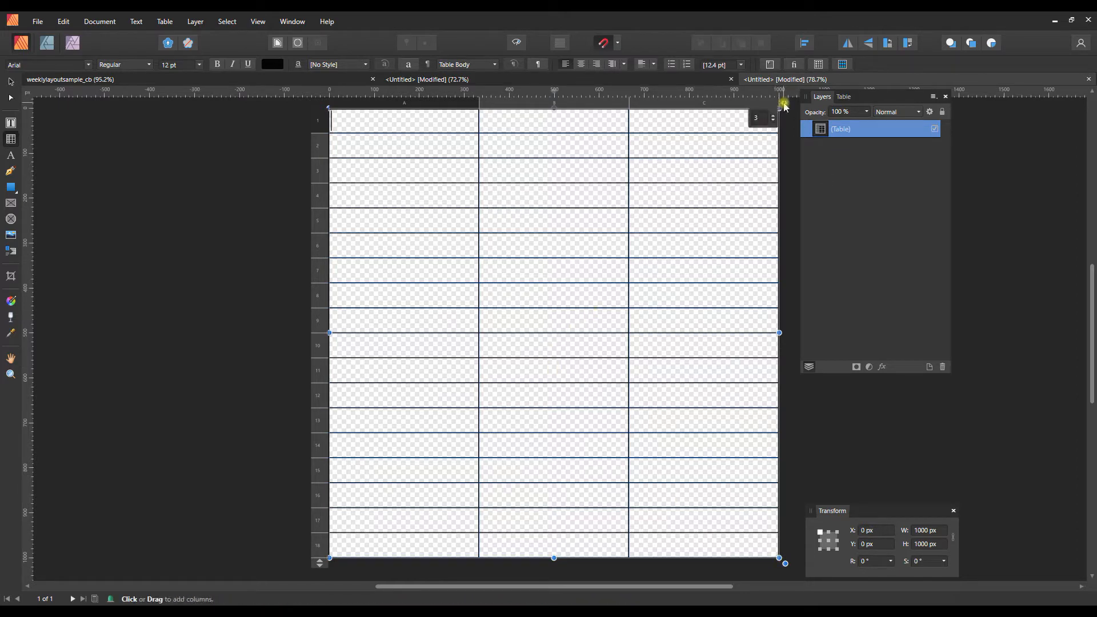
{"action": "left_click", "coordinate": [772, 115]}
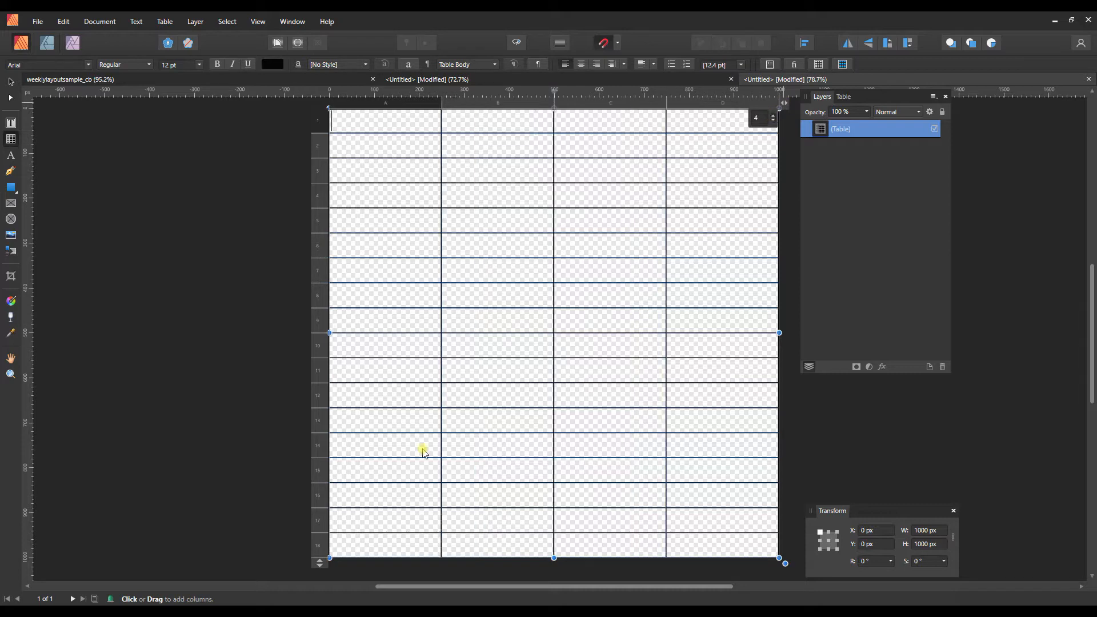
{"action": "mouse_move", "coordinate": [280, 580]}
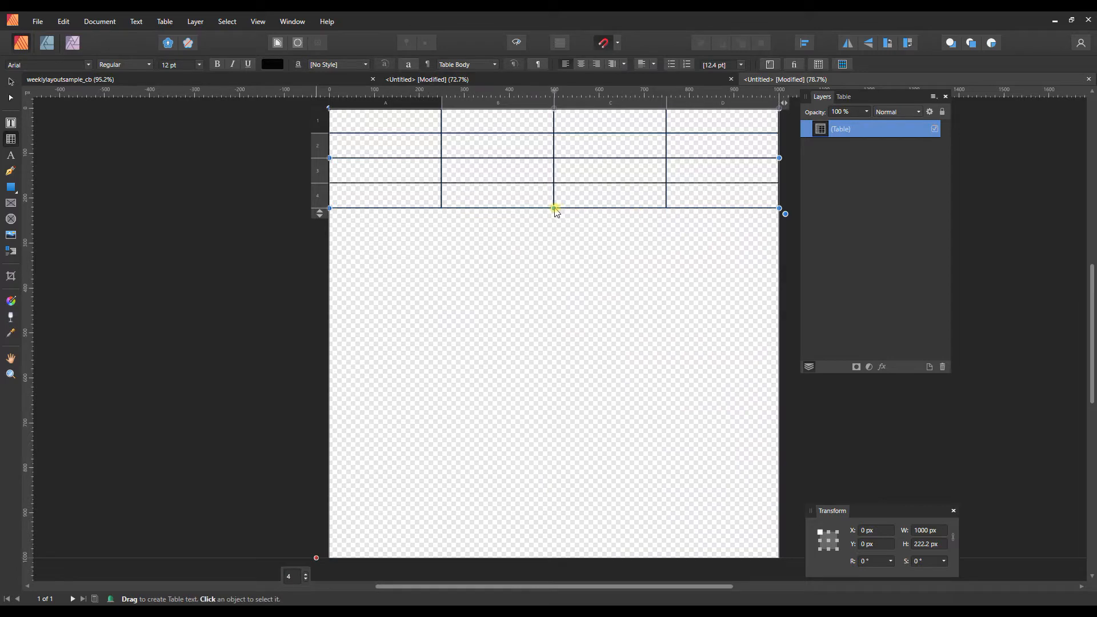
{"action": "left_click", "coordinate": [609, 196]}
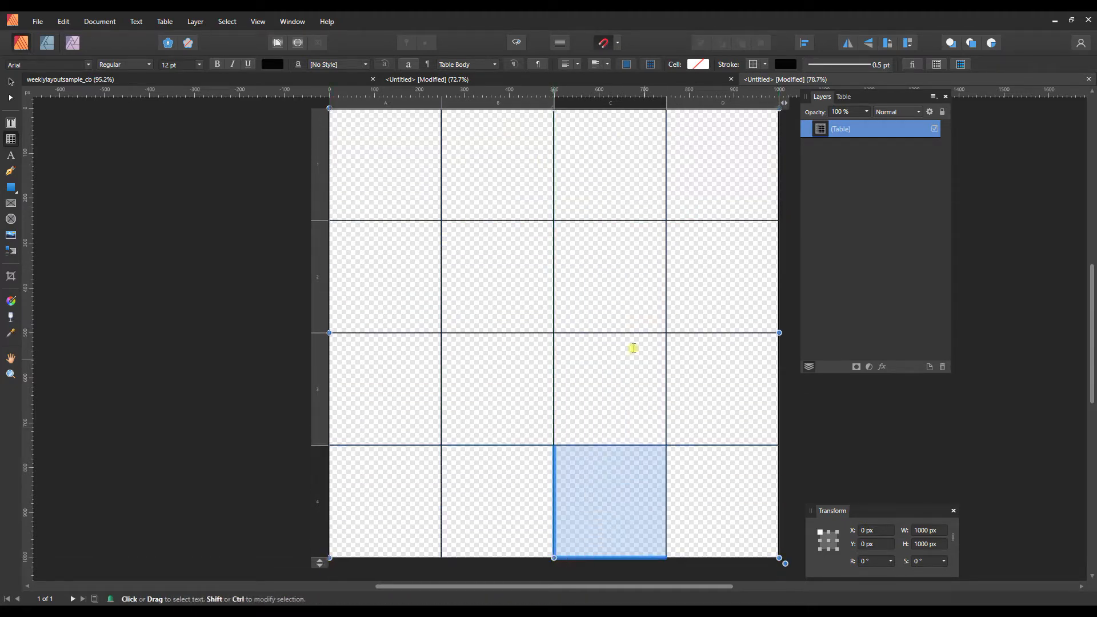
{"action": "mouse_move", "coordinate": [722, 240]}
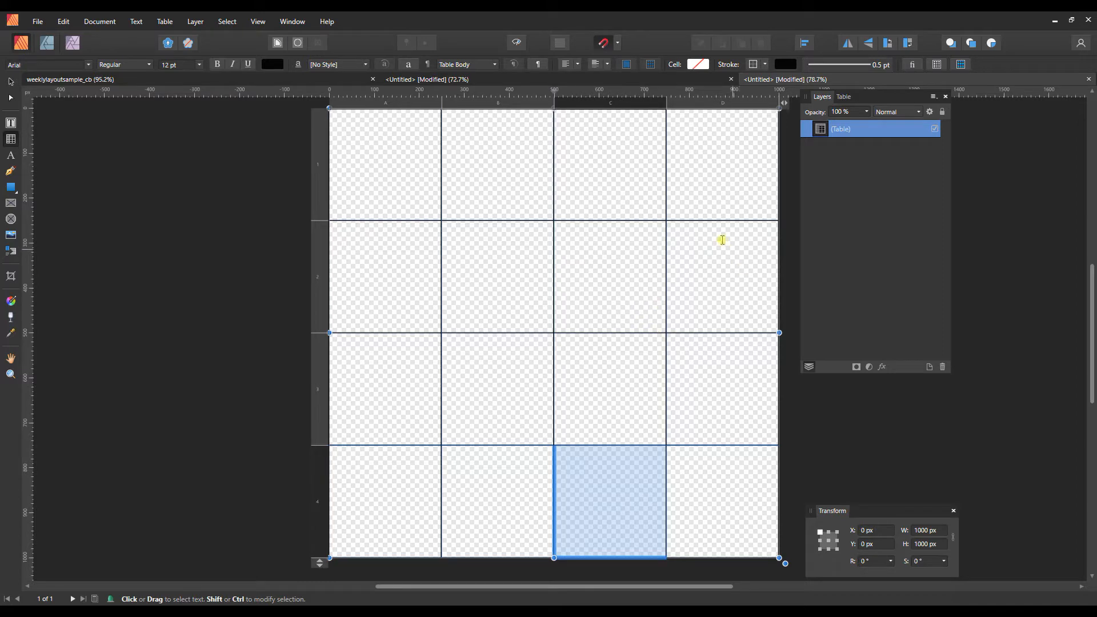
{"action": "mouse_move", "coordinate": [193, 202]}
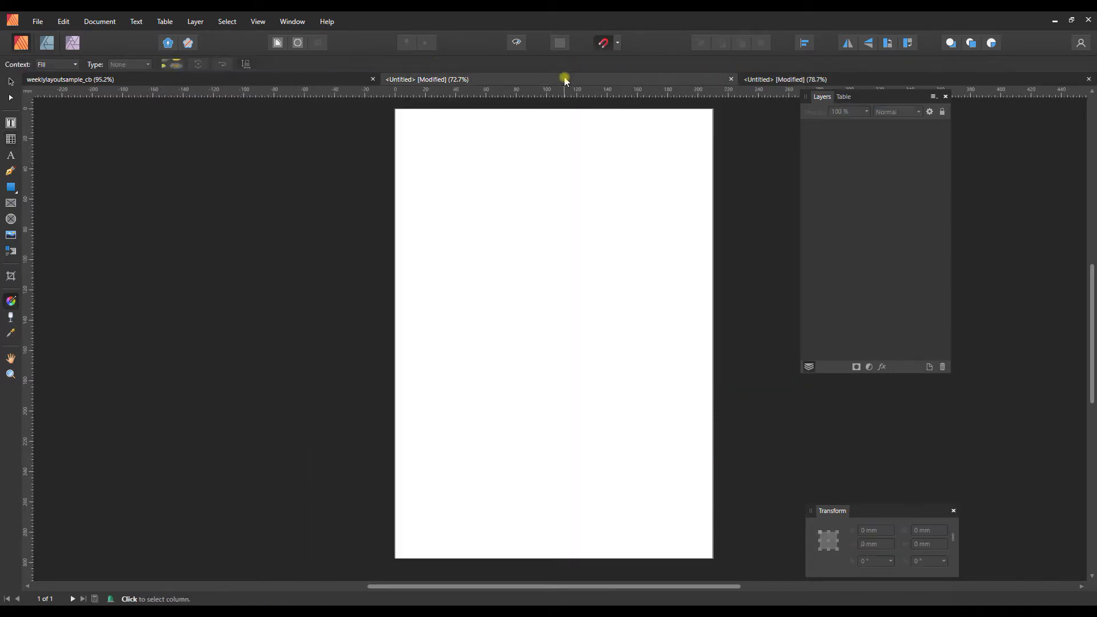
{"action": "mouse_move", "coordinate": [592, 329]}
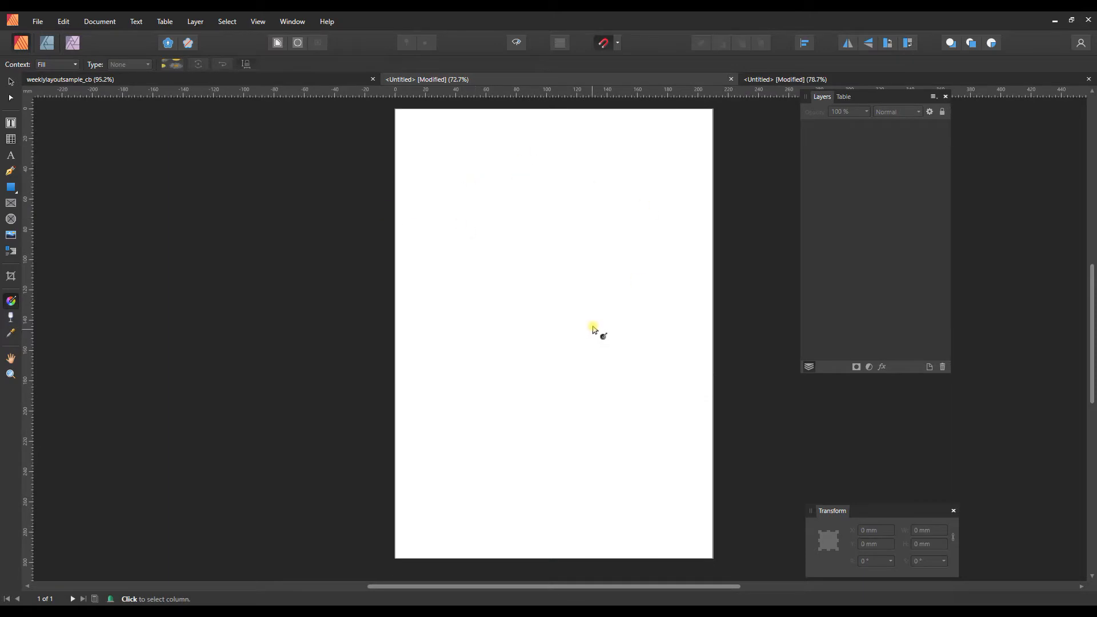
{"action": "mouse_move", "coordinate": [37, 21]}
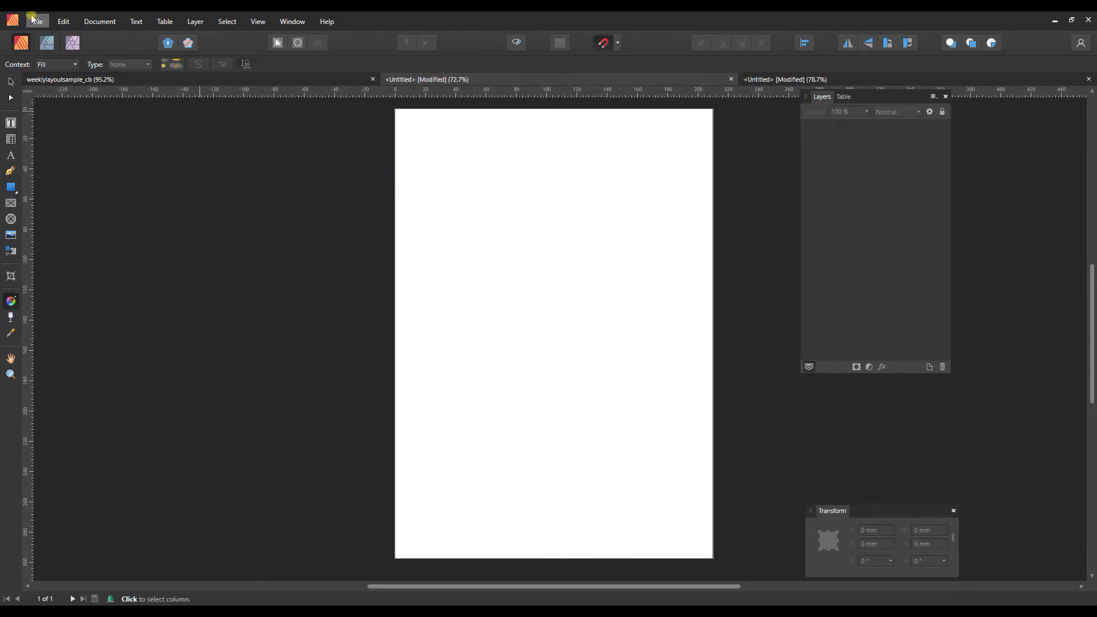
- Load the blue water lily PNG from Downloads through File > Place
{"action": "left_click", "coordinate": [36, 21]}
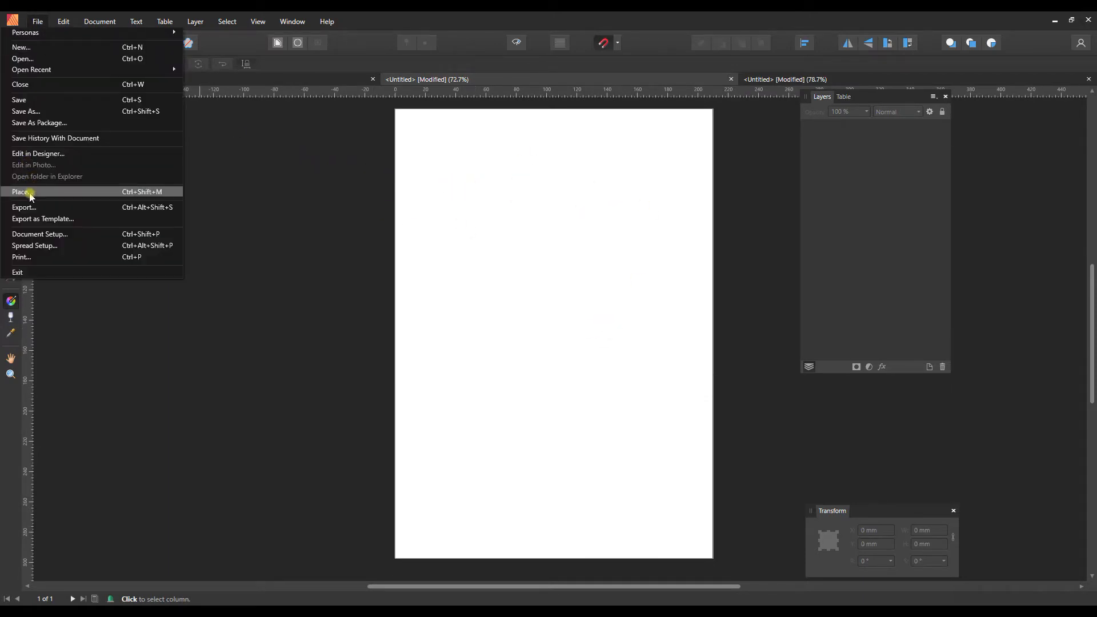
{"action": "left_click", "coordinate": [22, 195]}
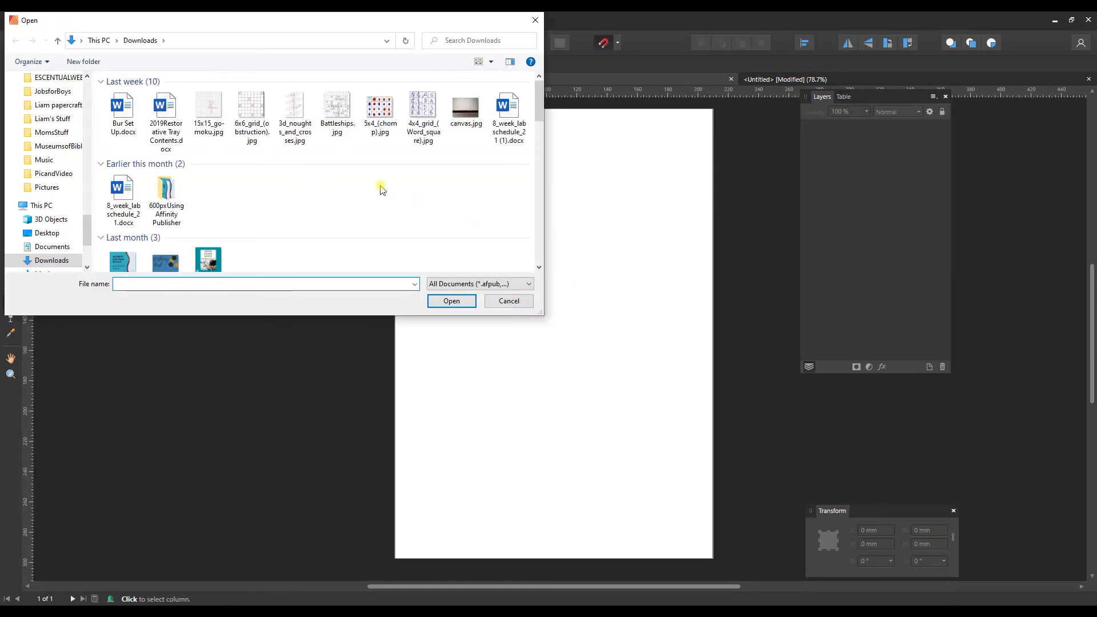
{"action": "scroll", "scroll_direction": "down", "scroll_amount": 3}
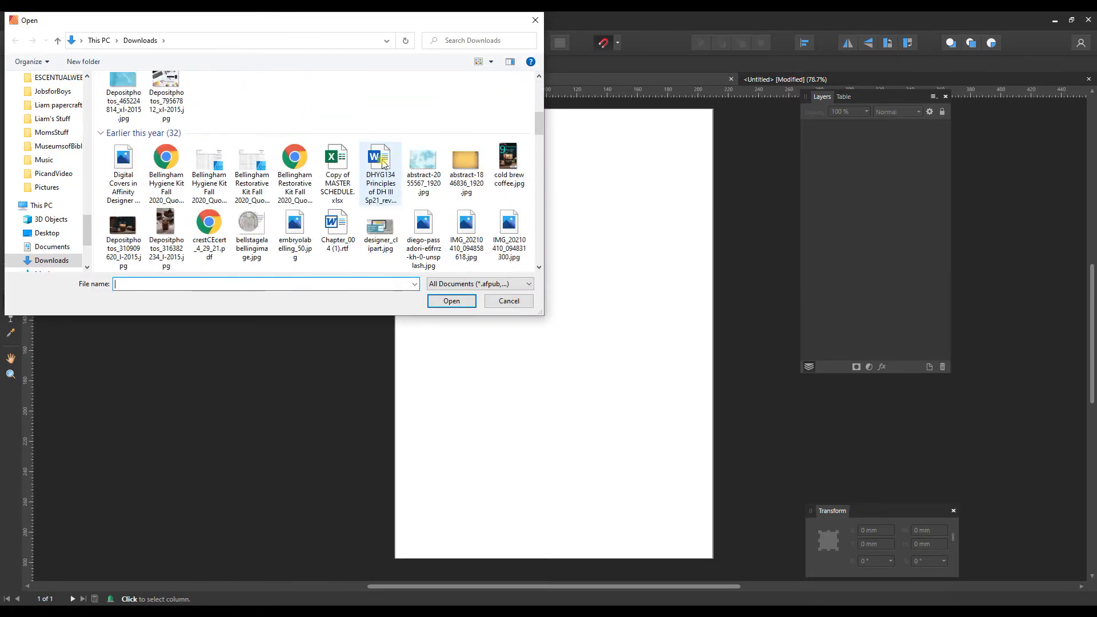
{"action": "scroll", "scroll_direction": "up", "scroll_amount": 3}
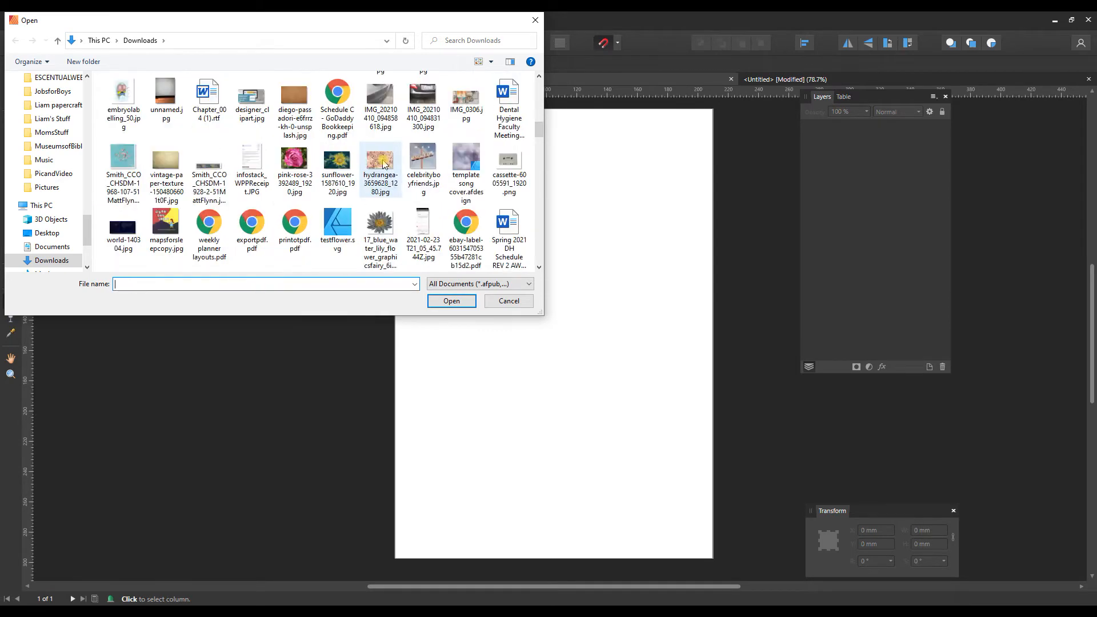
{"action": "left_click", "coordinate": [451, 301]}
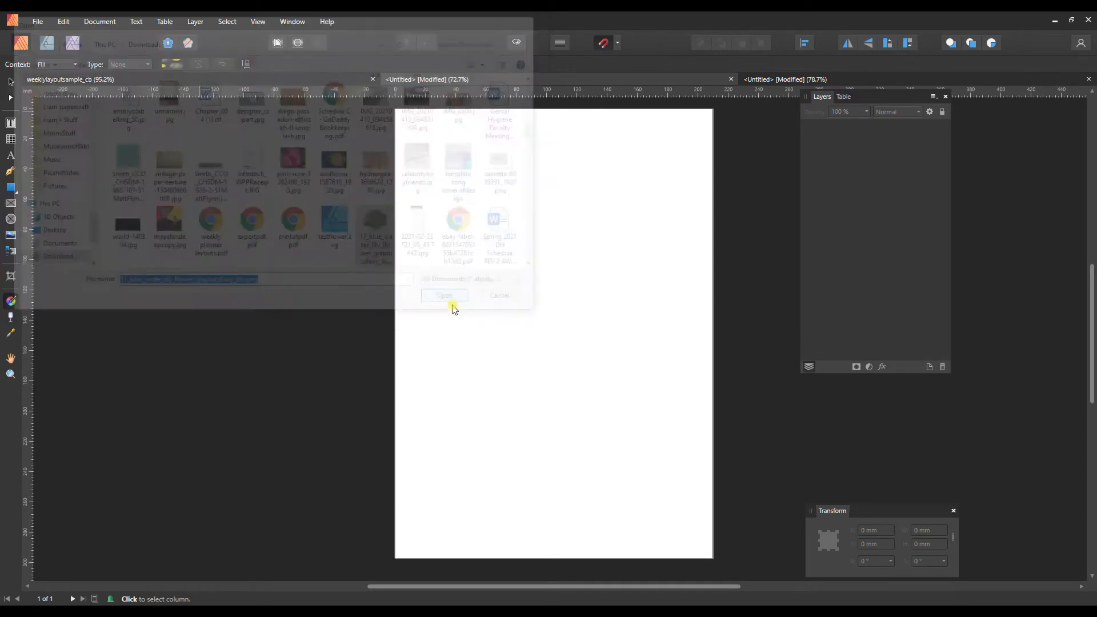
{"action": "left_click", "coordinate": [445, 296]}
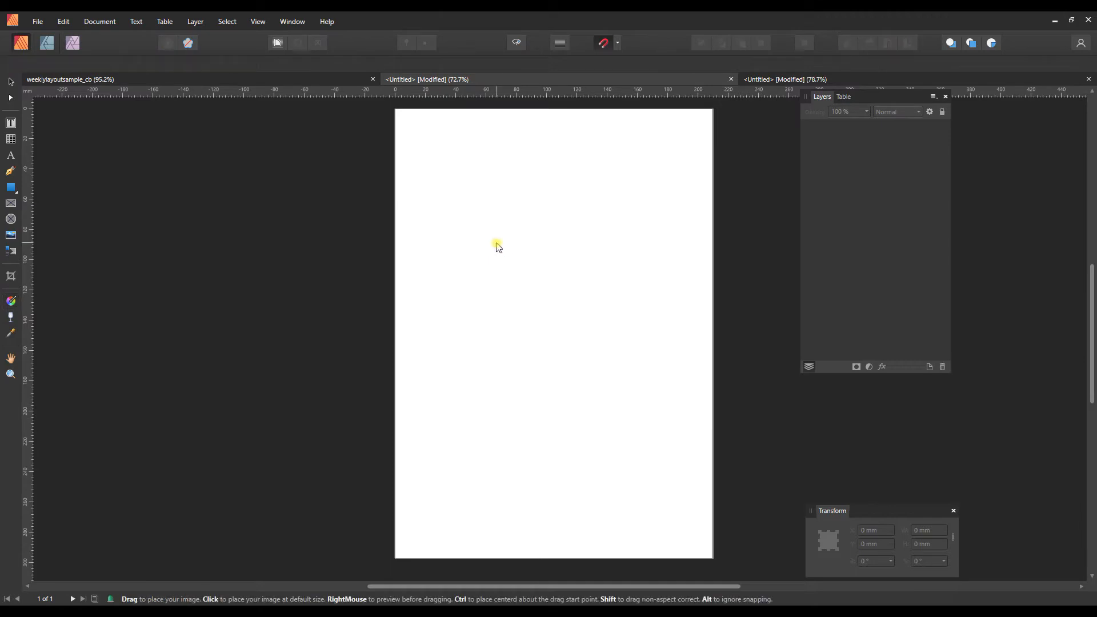
- Drop the lily image onto the page and scale it to an 18.6 mm square
{"action": "left_click", "coordinate": [497, 247]}
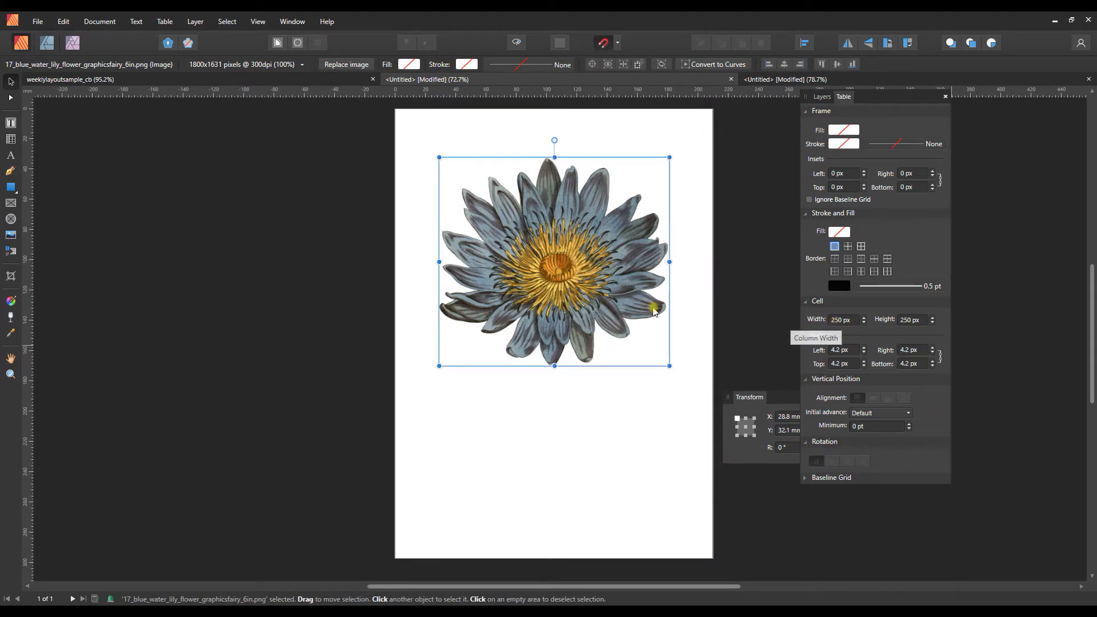
{"action": "mouse_move", "coordinate": [673, 277]}
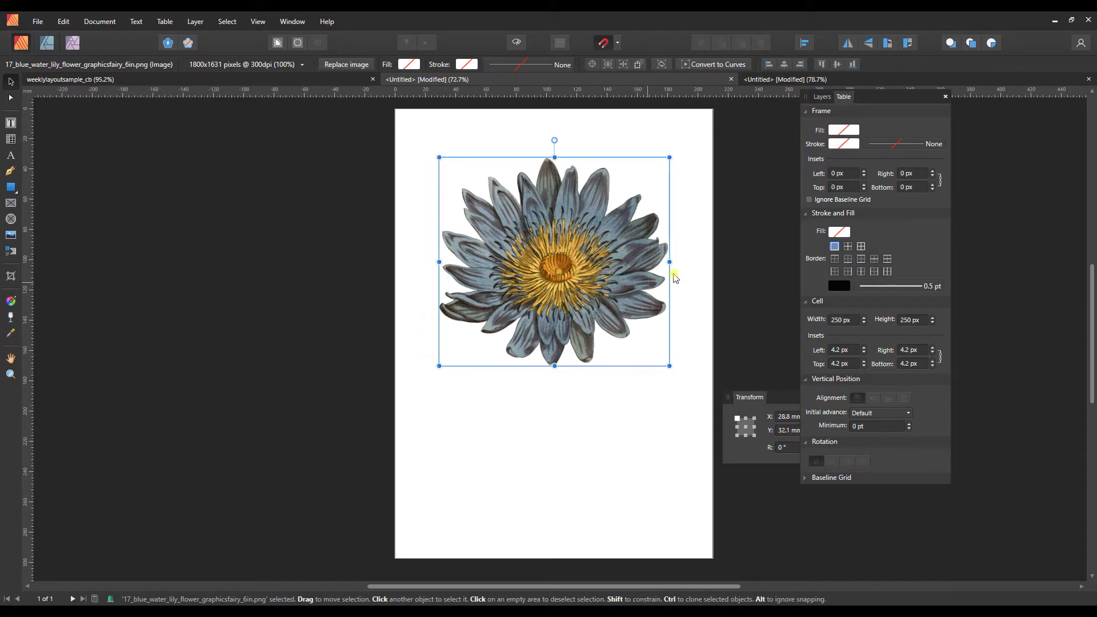
{"action": "mouse_move", "coordinate": [670, 273]}
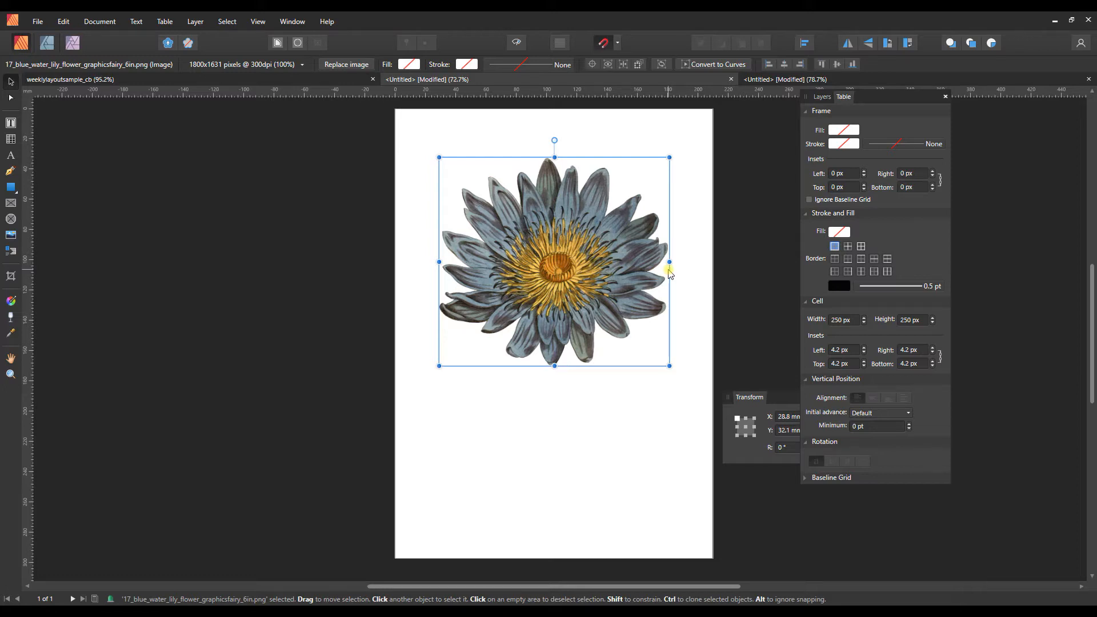
{"action": "mouse_move", "coordinate": [657, 300]}
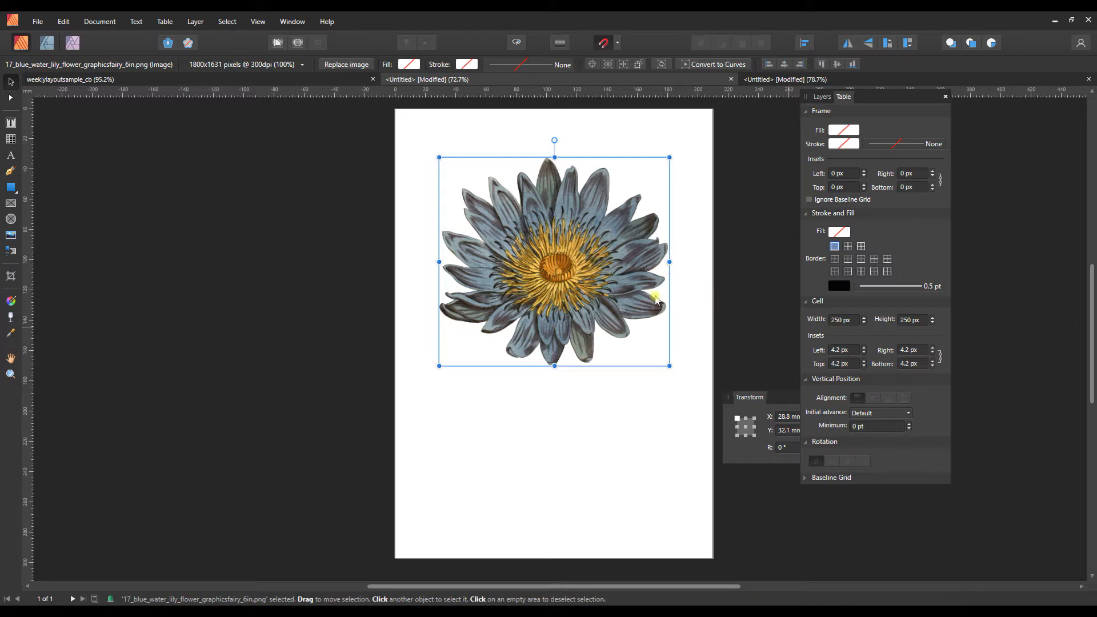
{"action": "mouse_move", "coordinate": [830, 319]}
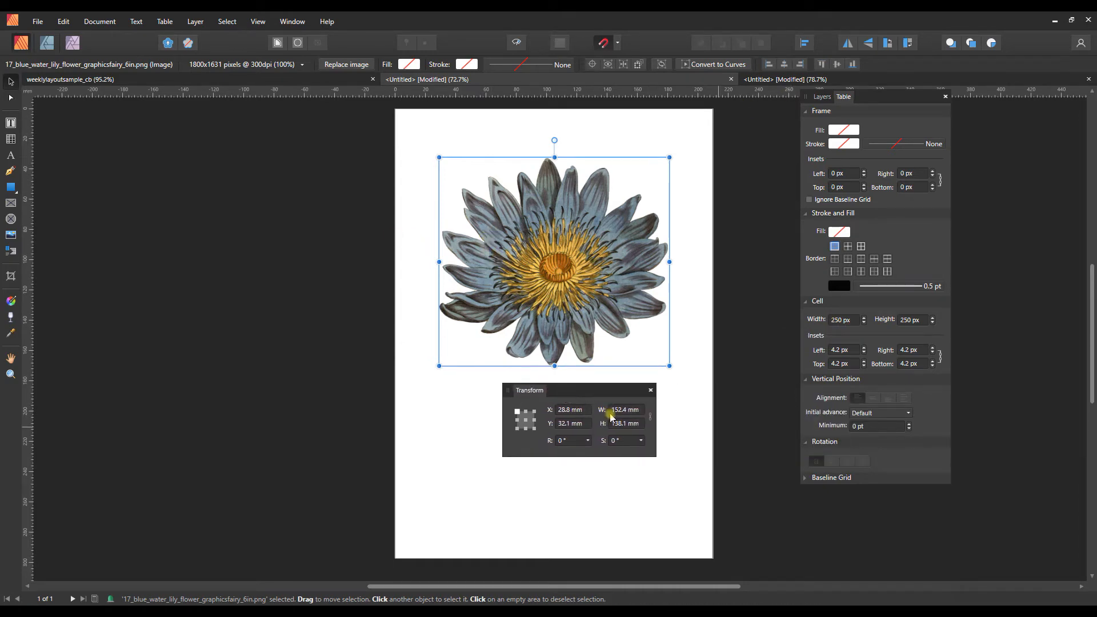
{"action": "mouse_move", "coordinate": [627, 409]}
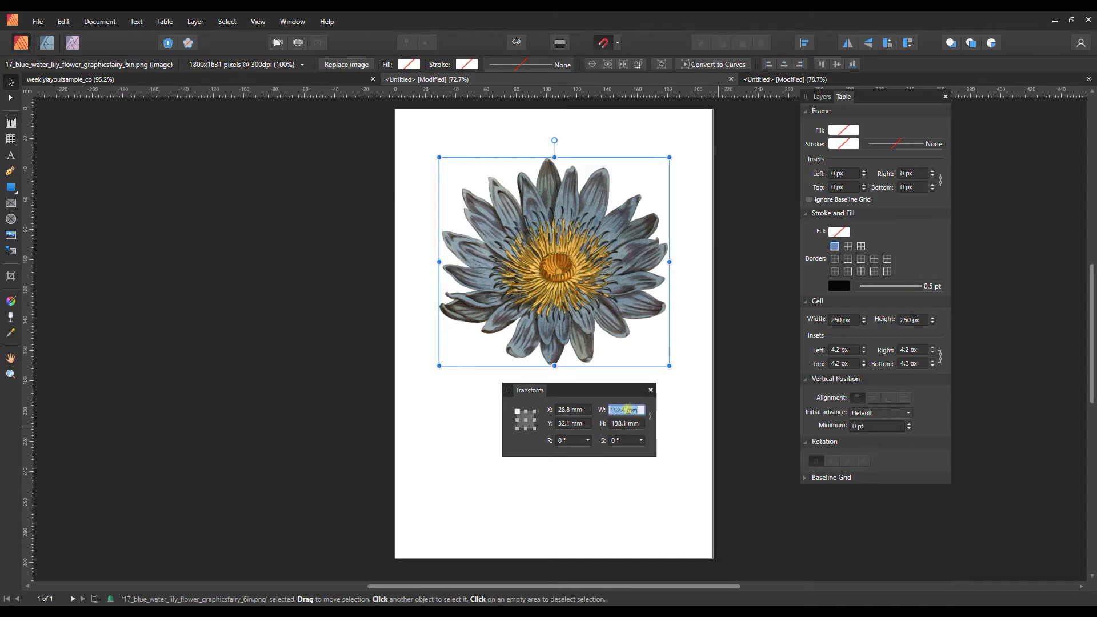
{"action": "type", "text": "223"}
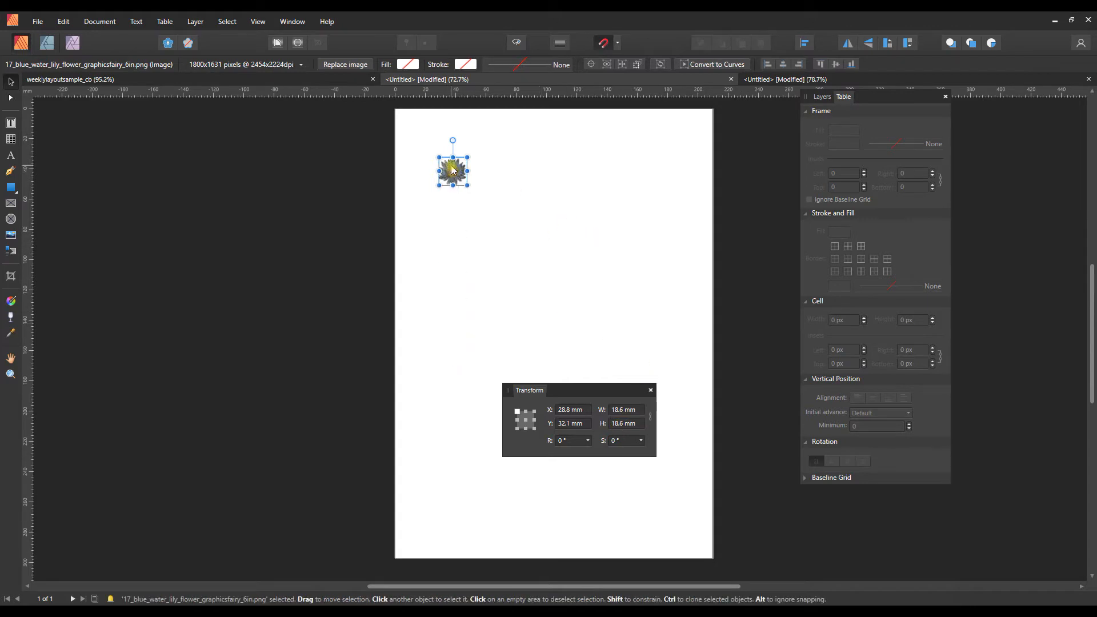
- Copy the small lily and select the whole table in the tile document
{"action": "key", "text": "ctrl+c"}
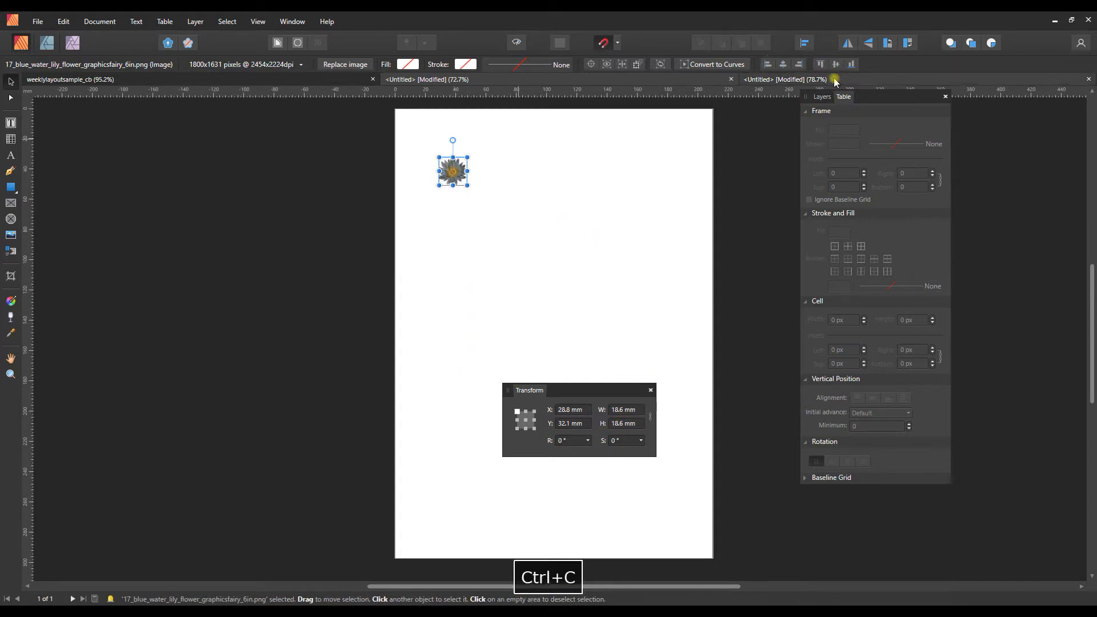
{"action": "left_click", "coordinate": [791, 79]}
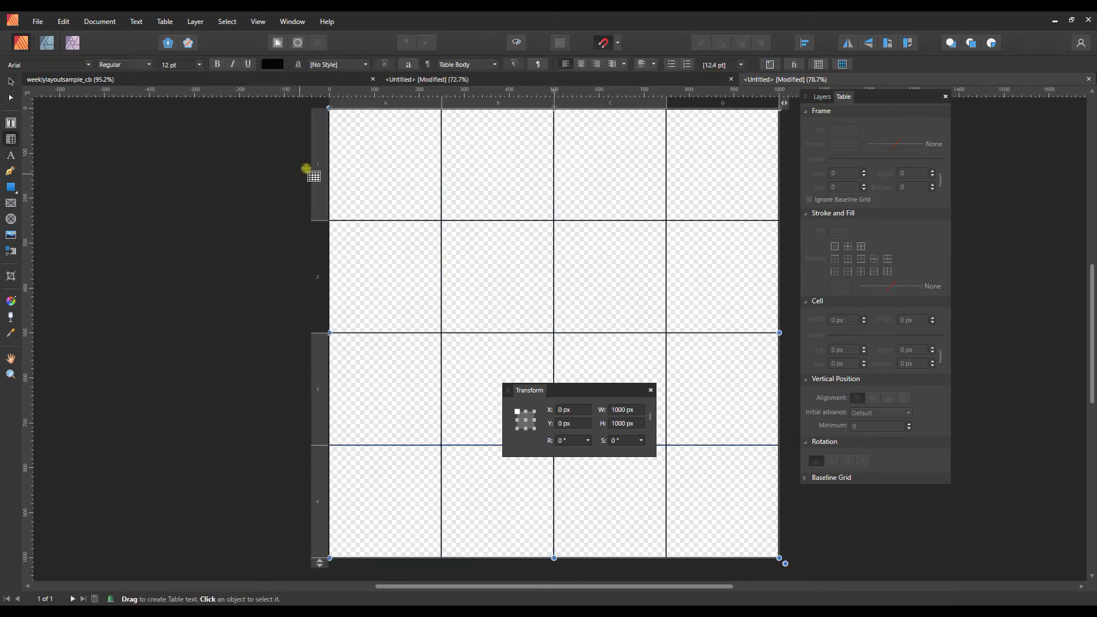
{"action": "left_click", "coordinate": [315, 166]}
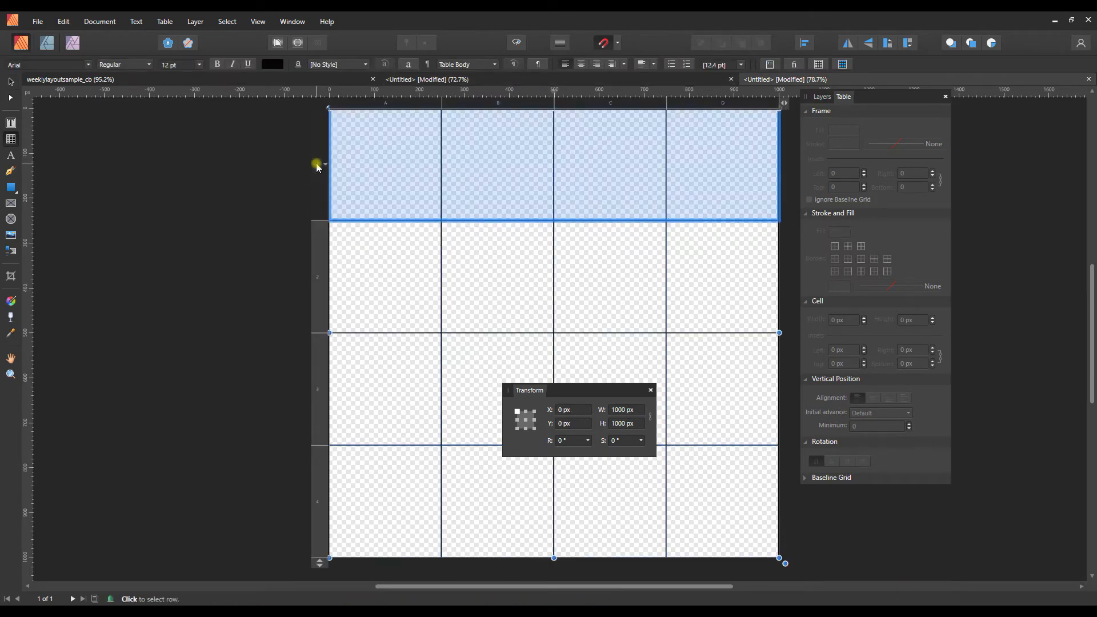
{"action": "left_click", "coordinate": [327, 408]}
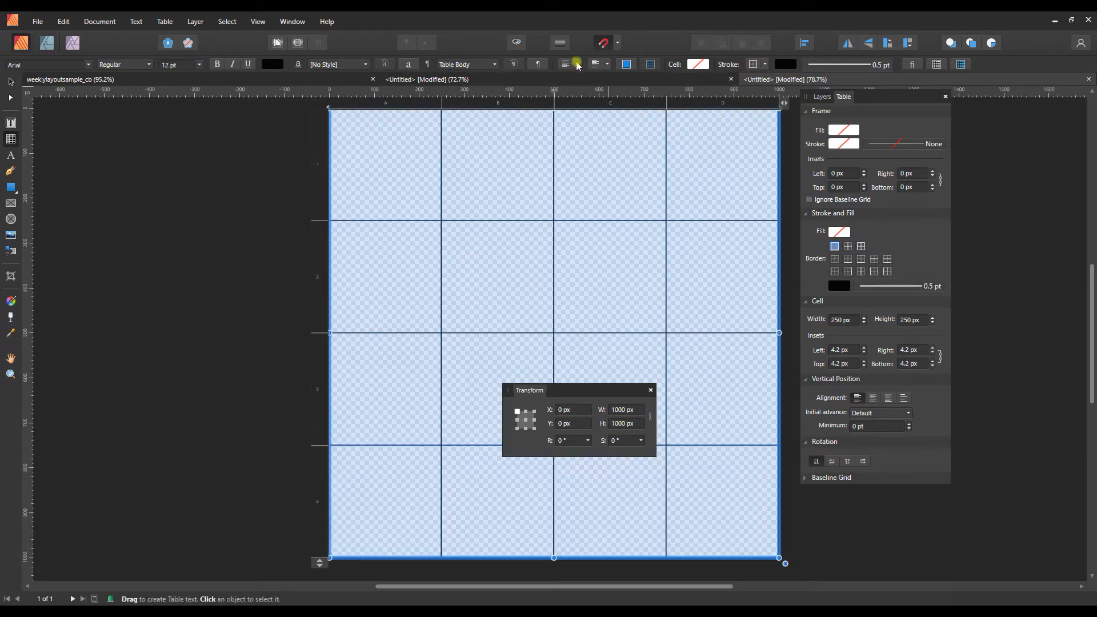
- Set all table cells to centre their contents horizontally and vertically
{"action": "left_click", "coordinate": [576, 65]}
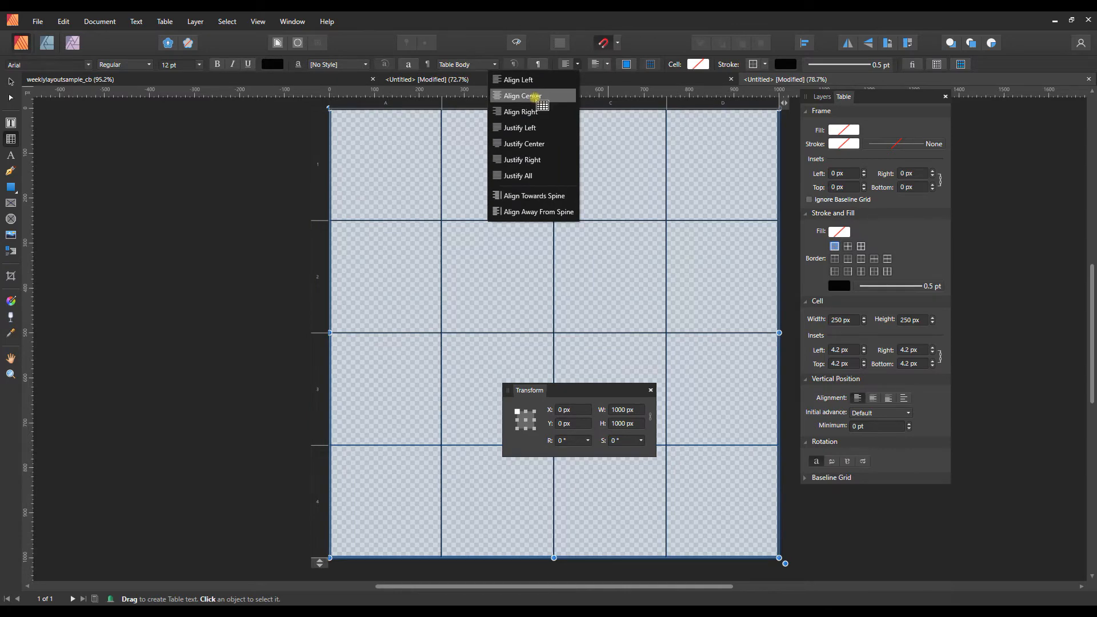
{"action": "left_click", "coordinate": [521, 96]}
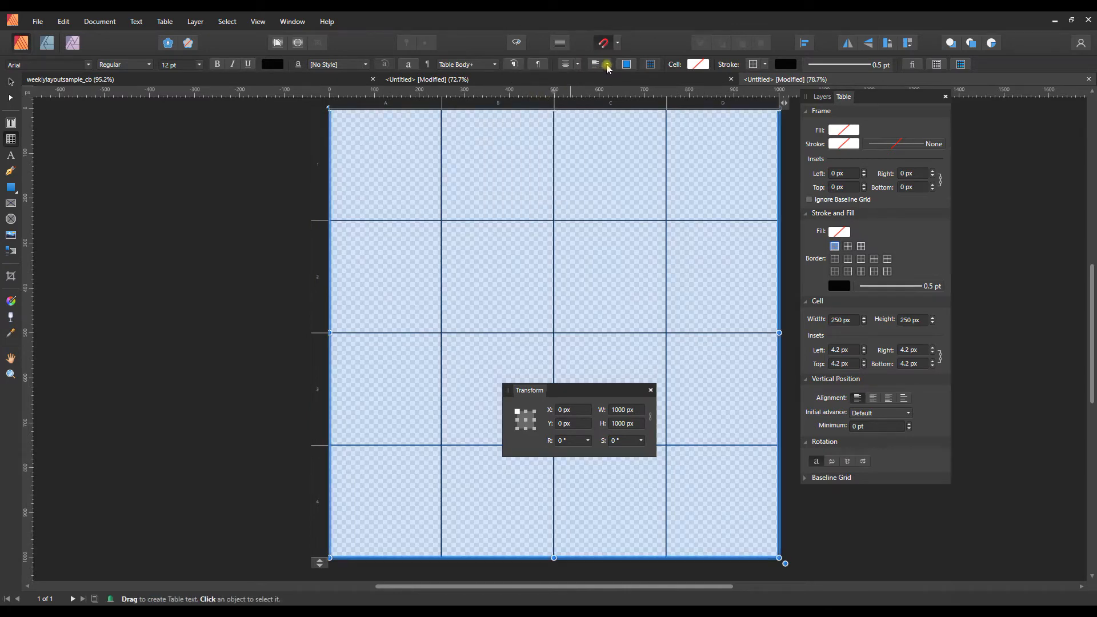
{"action": "mouse_move", "coordinate": [563, 64]}
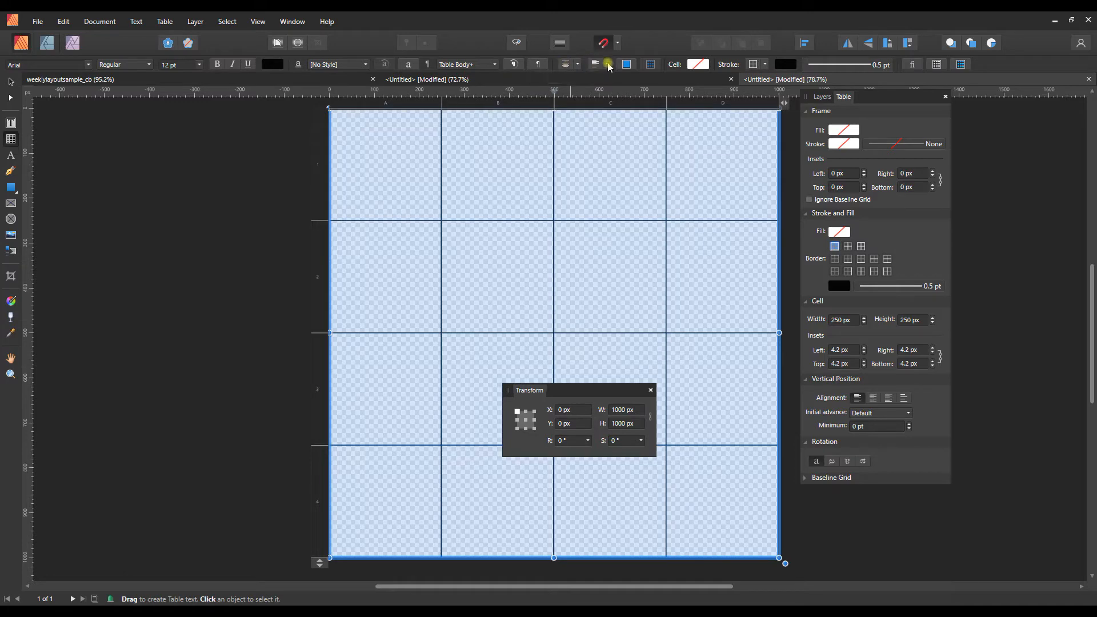
{"action": "left_click", "coordinate": [603, 65]}
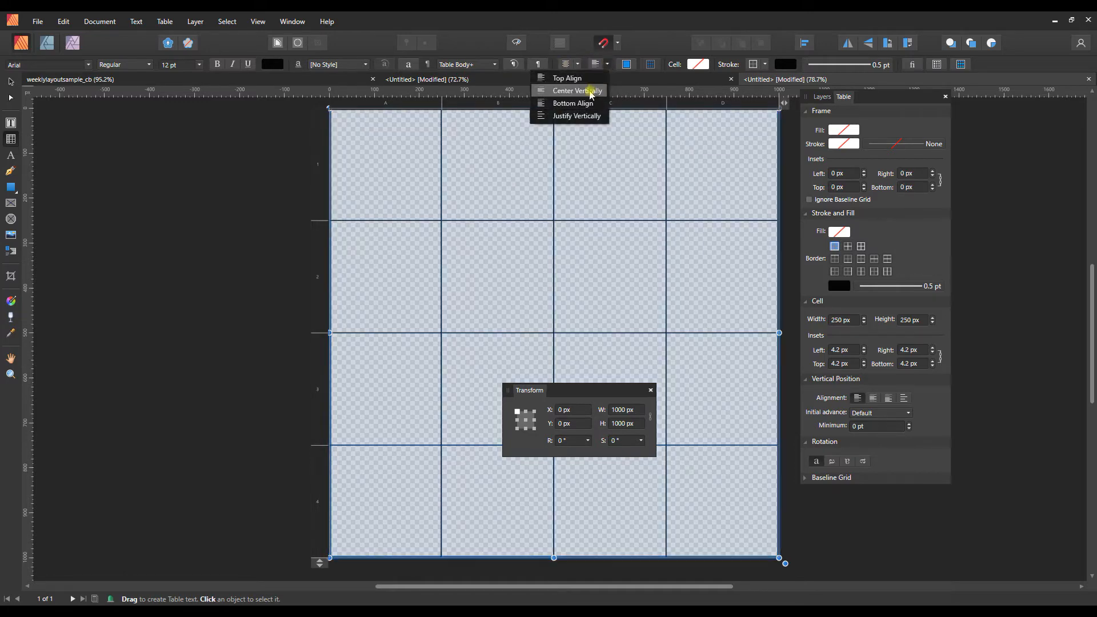
{"action": "left_click", "coordinate": [580, 91]}
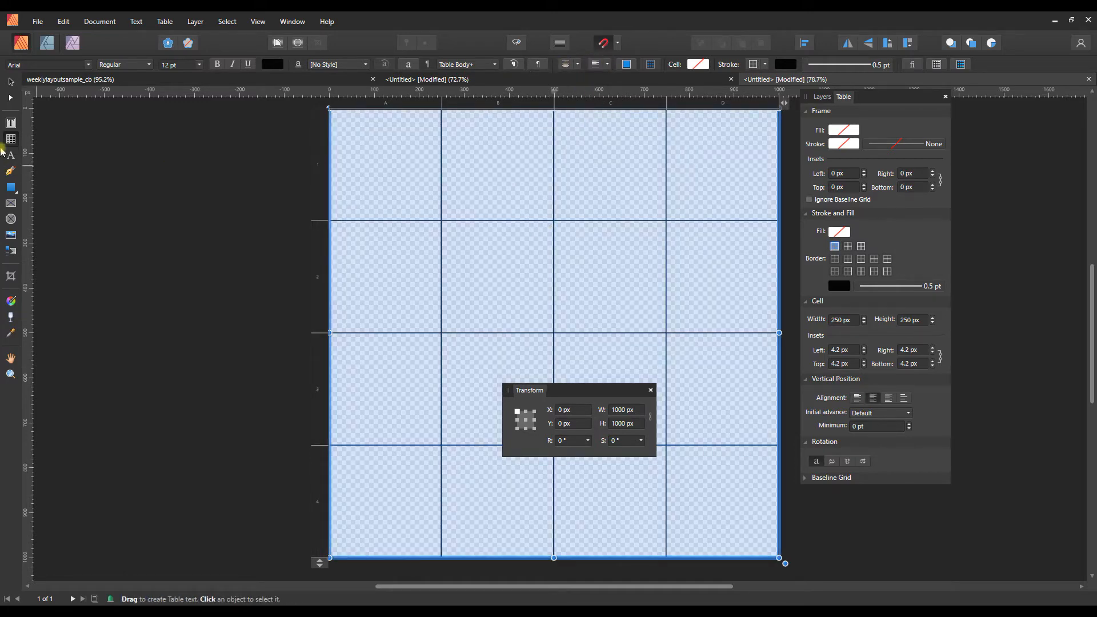
- Paste the lily into alternating cells (A1, C1, A3, C3, B4, D4), undoing one misplaced paste
{"action": "left_click", "coordinate": [390, 166]}
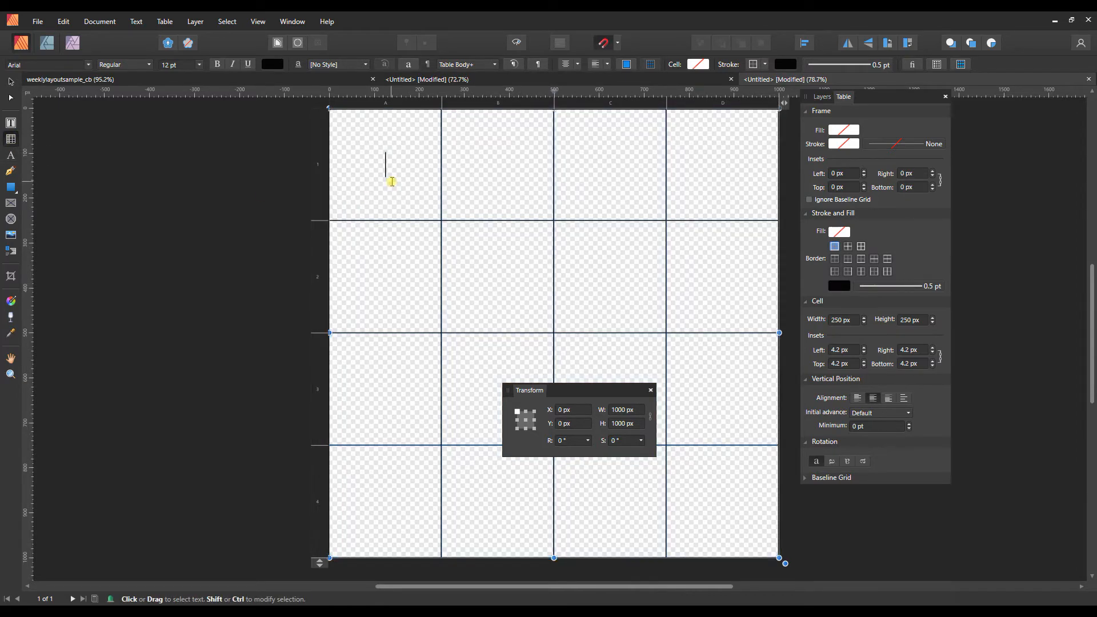
{"action": "key", "text": "ctrl+v"}
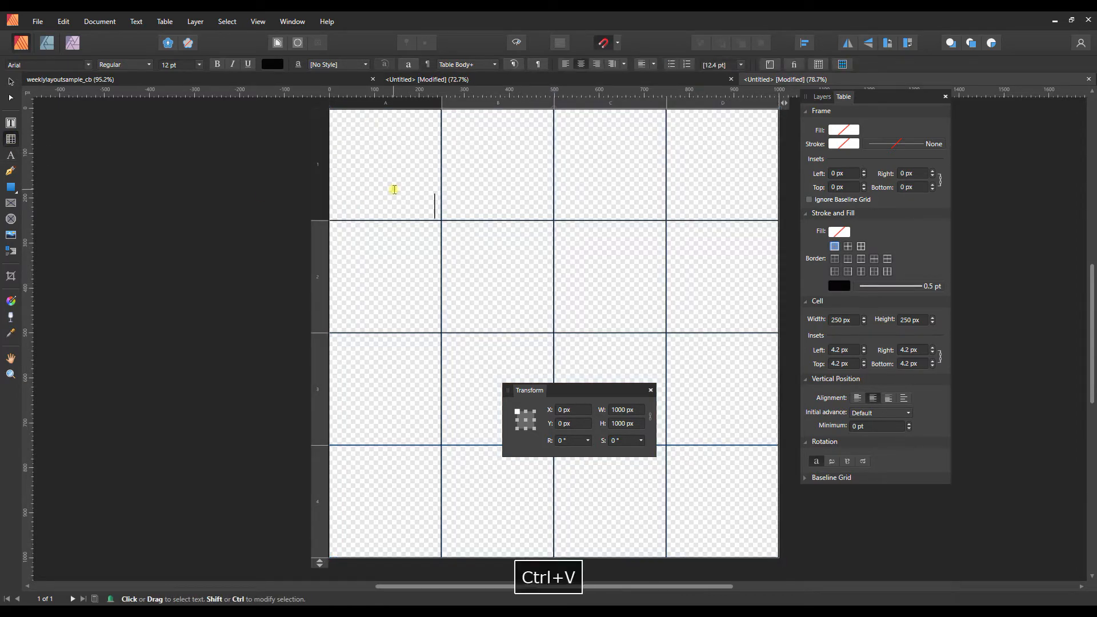
{"action": "key", "text": "Ctrl+V"}
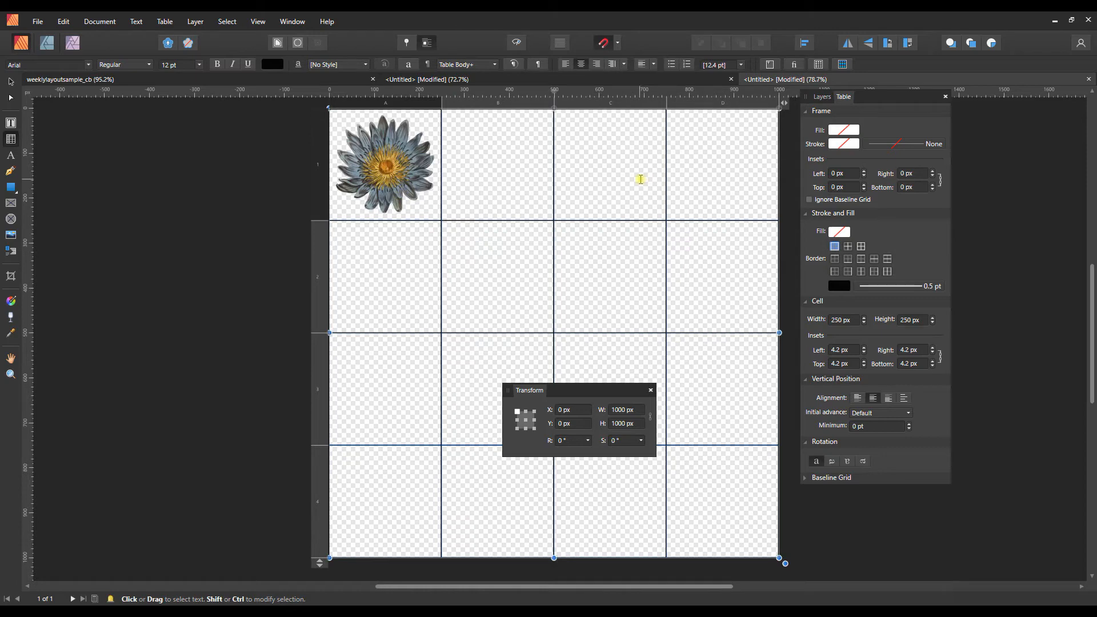
{"action": "key", "text": "Ctrl+v"}
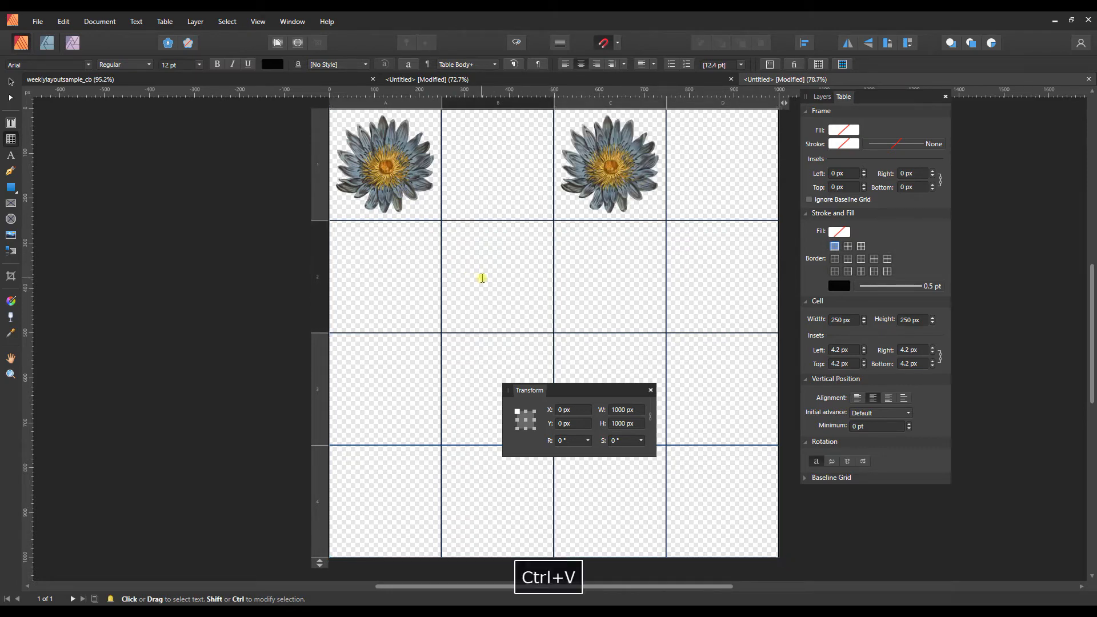
{"action": "key", "text": "ctrl+v"}
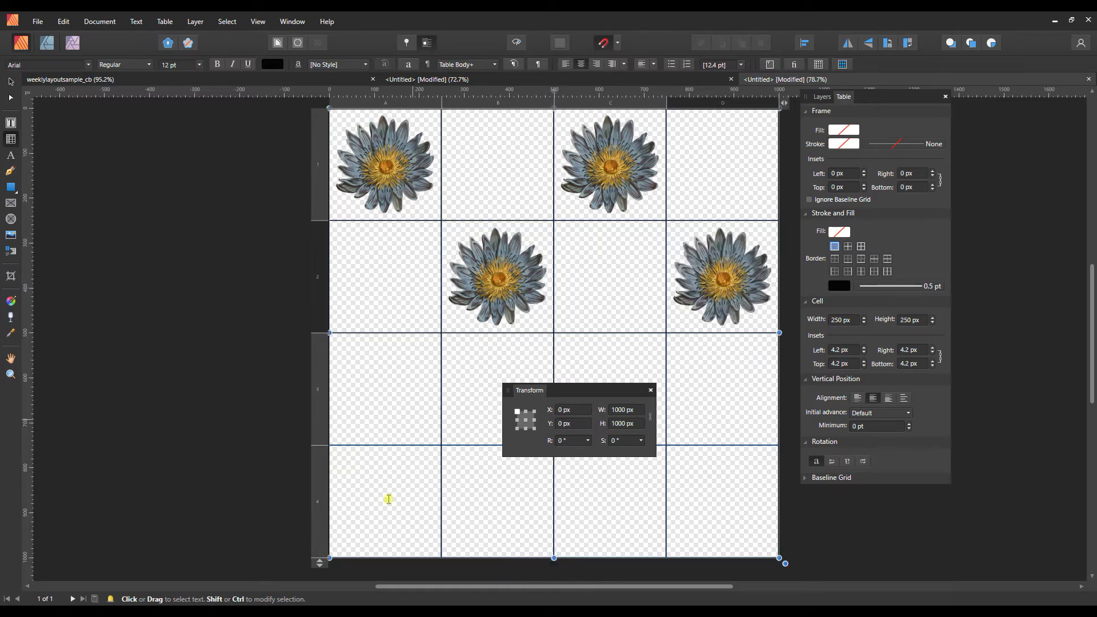
{"action": "key", "text": "ctrl+v"}
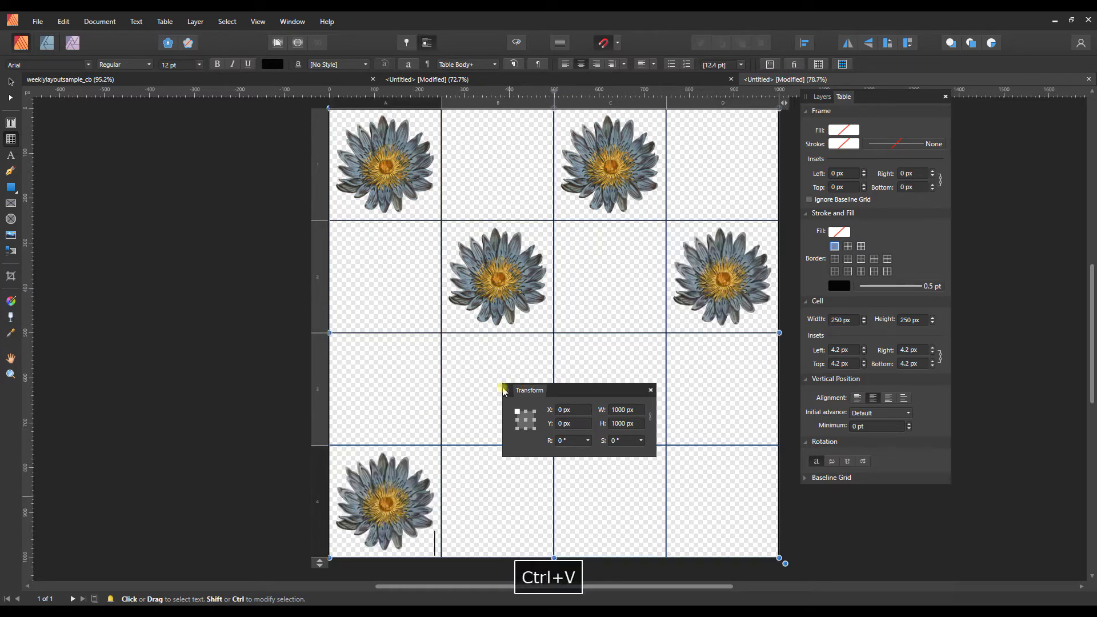
{"action": "key", "text": "ctrl+z"}
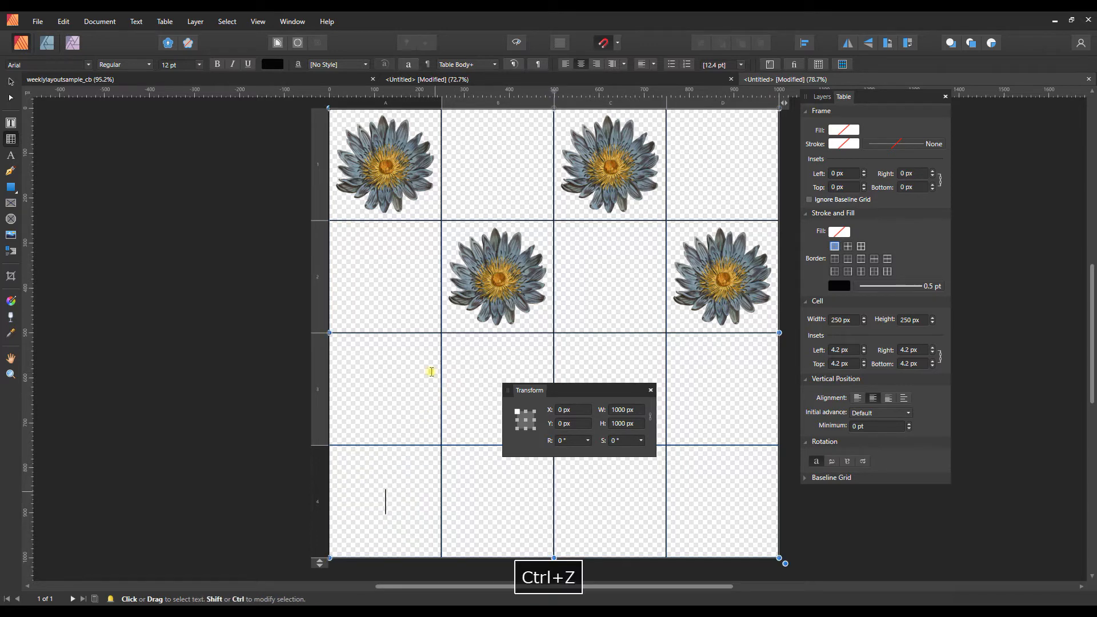
{"action": "key", "text": "ctrl+v"}
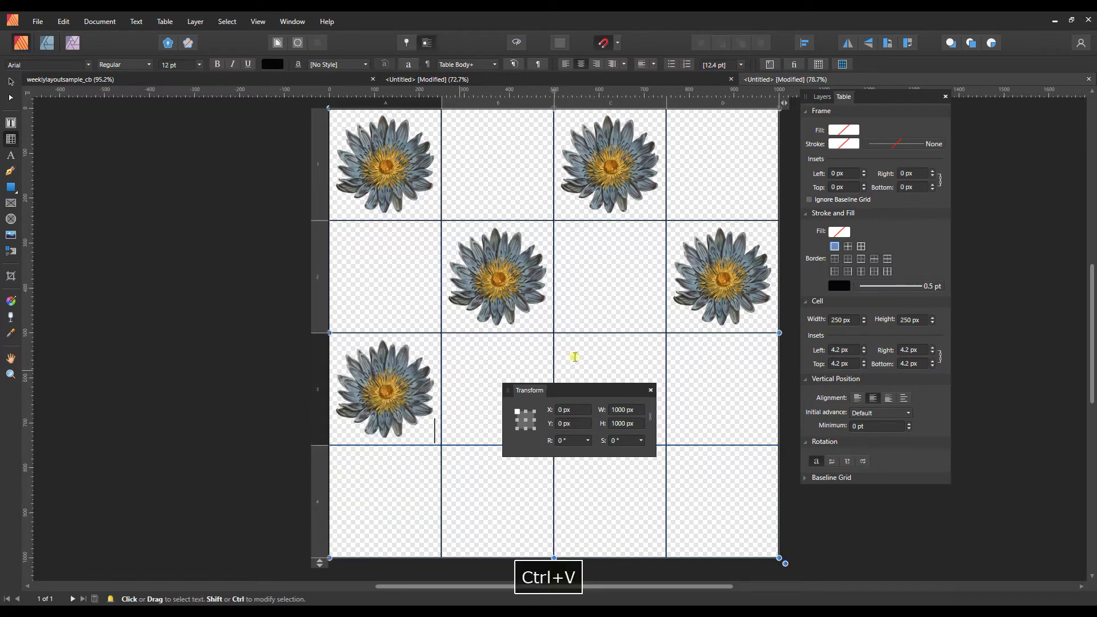
{"action": "key", "text": "ctrl+v"}
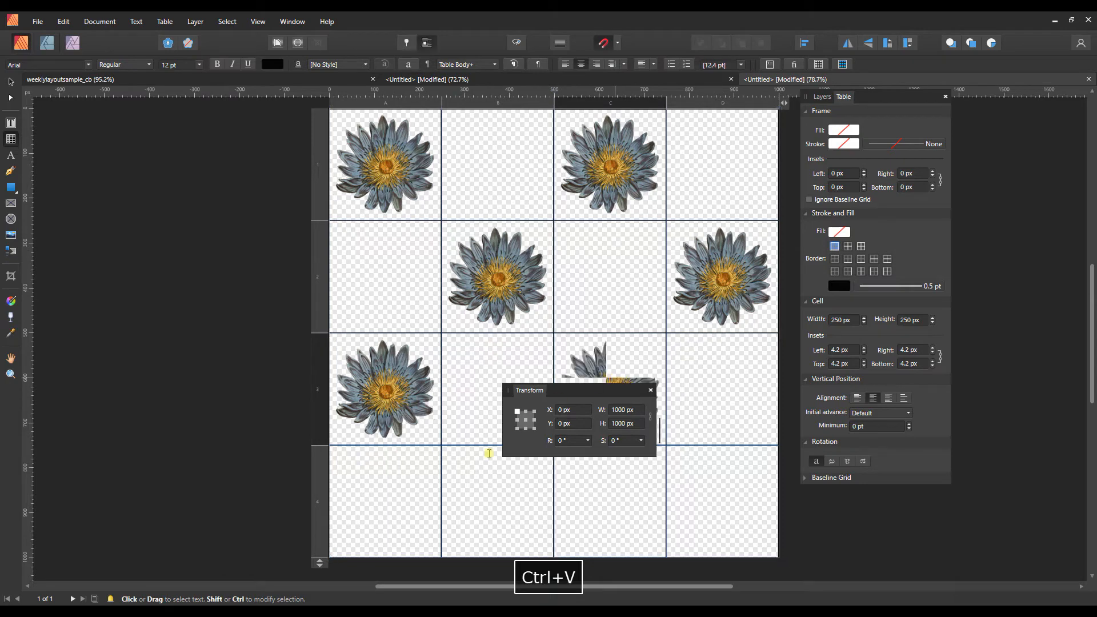
{"action": "key", "text": "ctrl+v"}
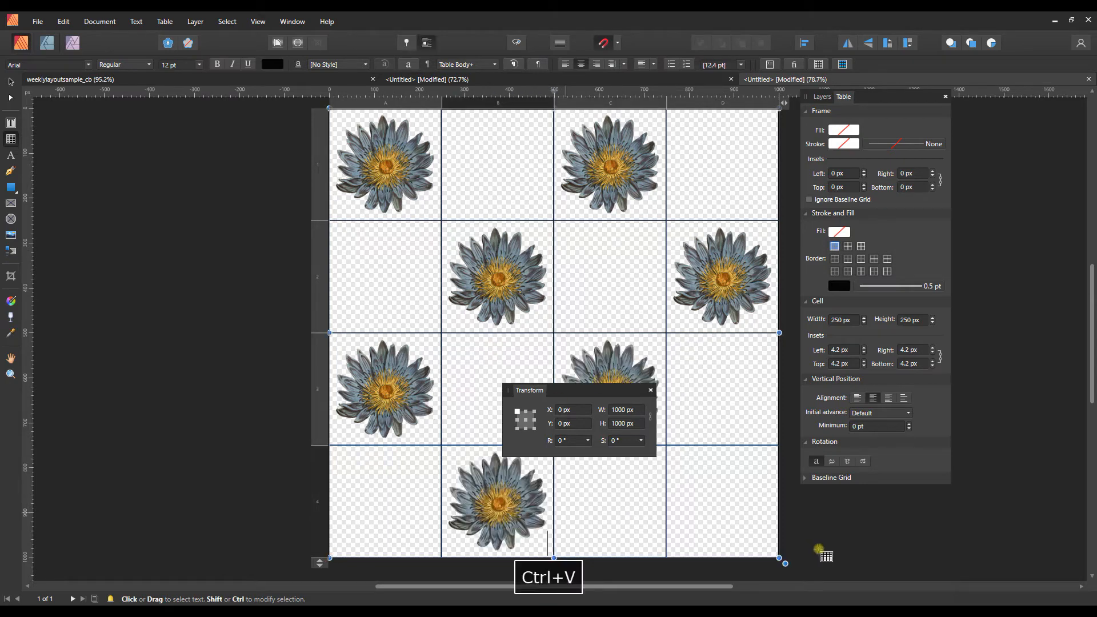
{"action": "key", "text": "ctrl+v"}
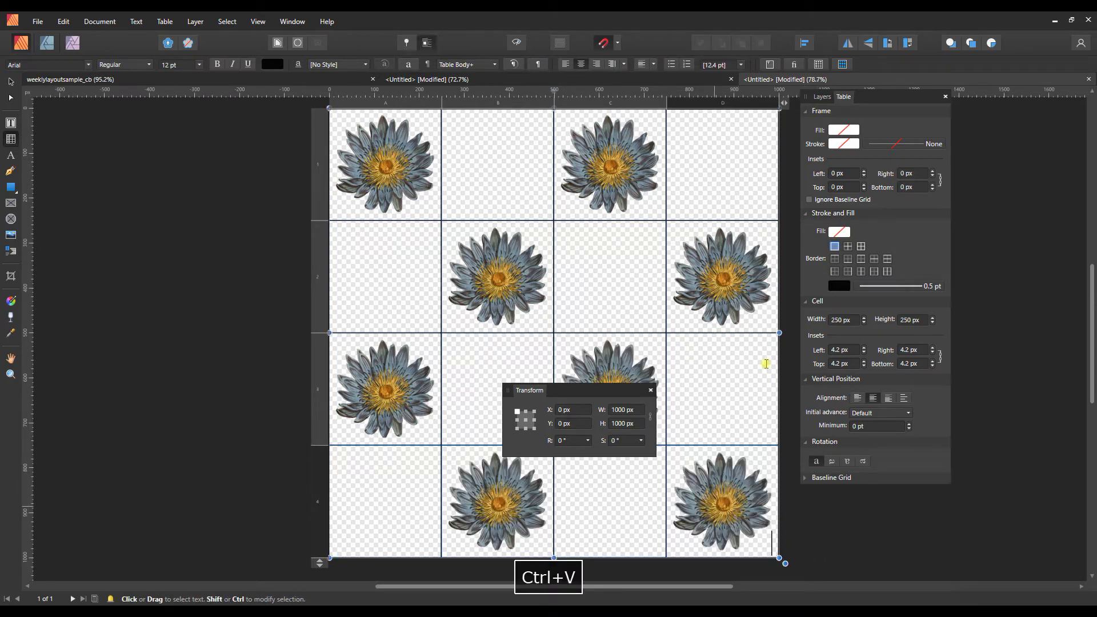
{"action": "mouse_move", "coordinate": [757, 134]}
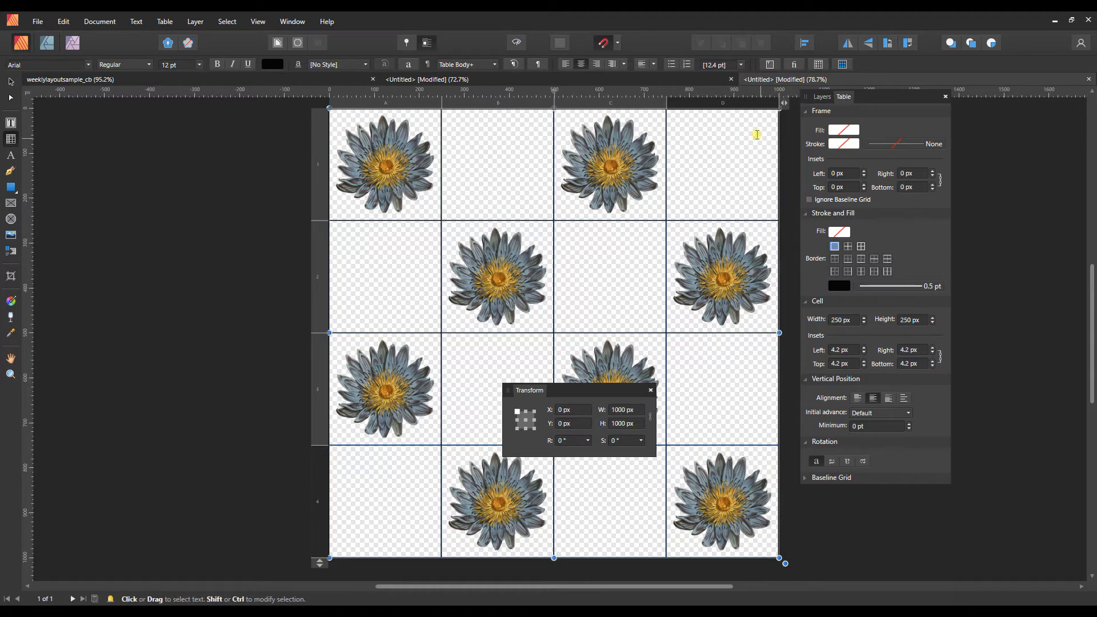
{"action": "mouse_move", "coordinate": [648, 78]}
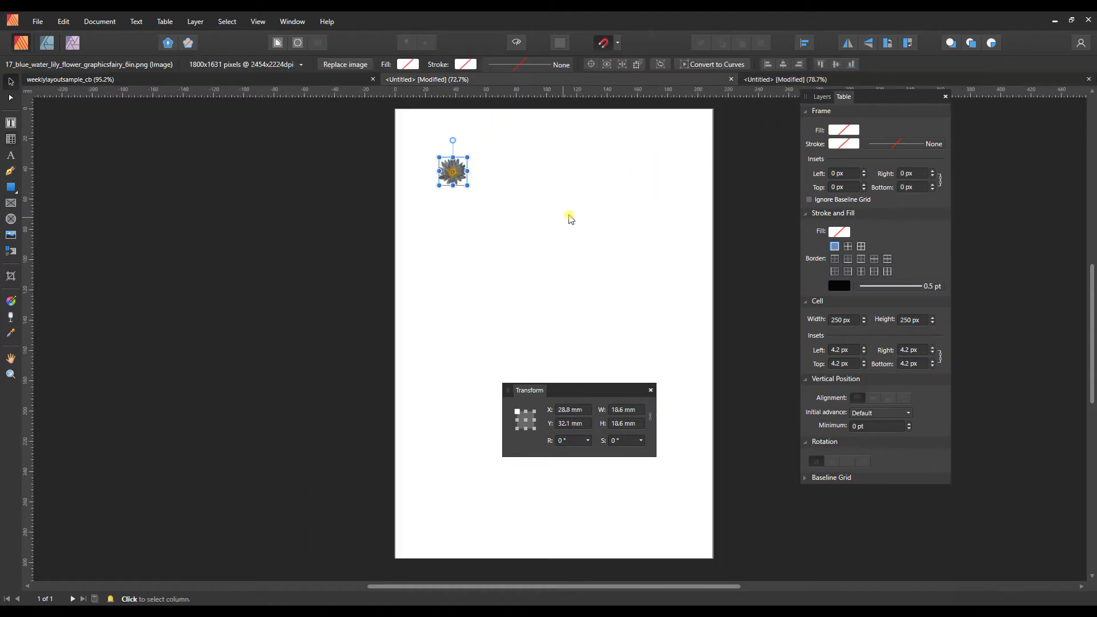
- Draw a gold circle with the Ellipse Tool, delete a stray ellipse, and select its width
{"action": "left_click", "coordinate": [10, 187]}
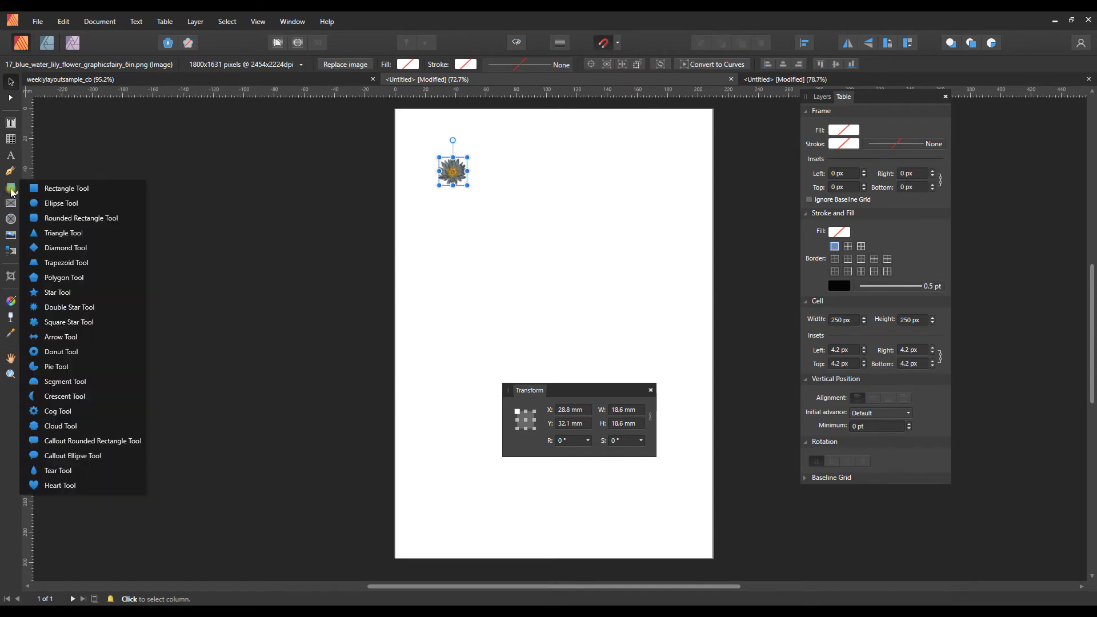
{"action": "mouse_move", "coordinate": [63, 203]}
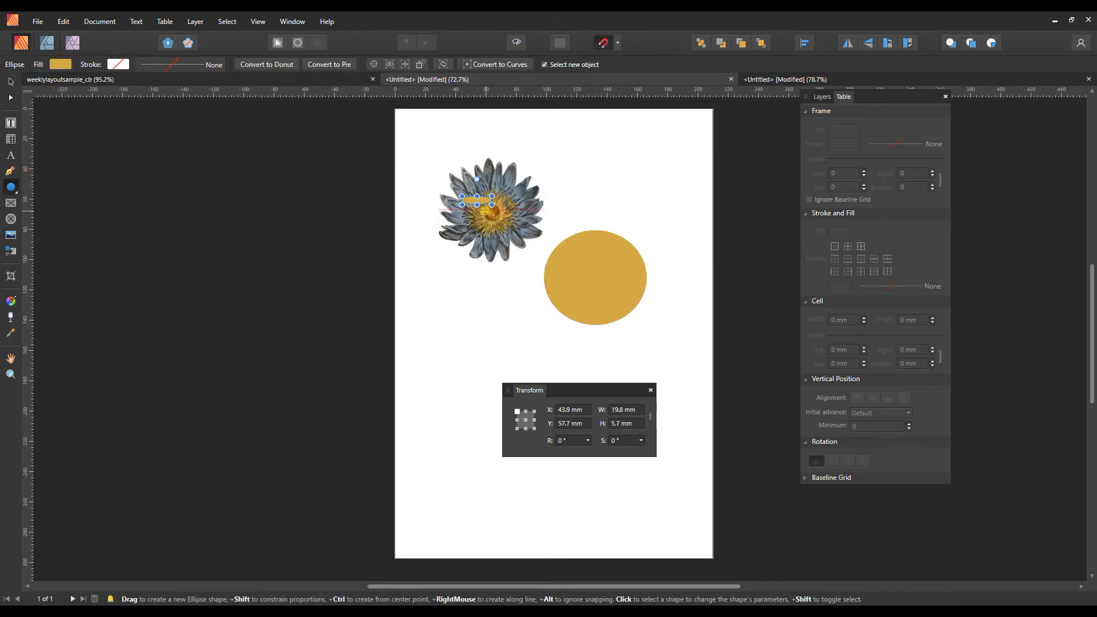
{"action": "key", "text": "Delete"}
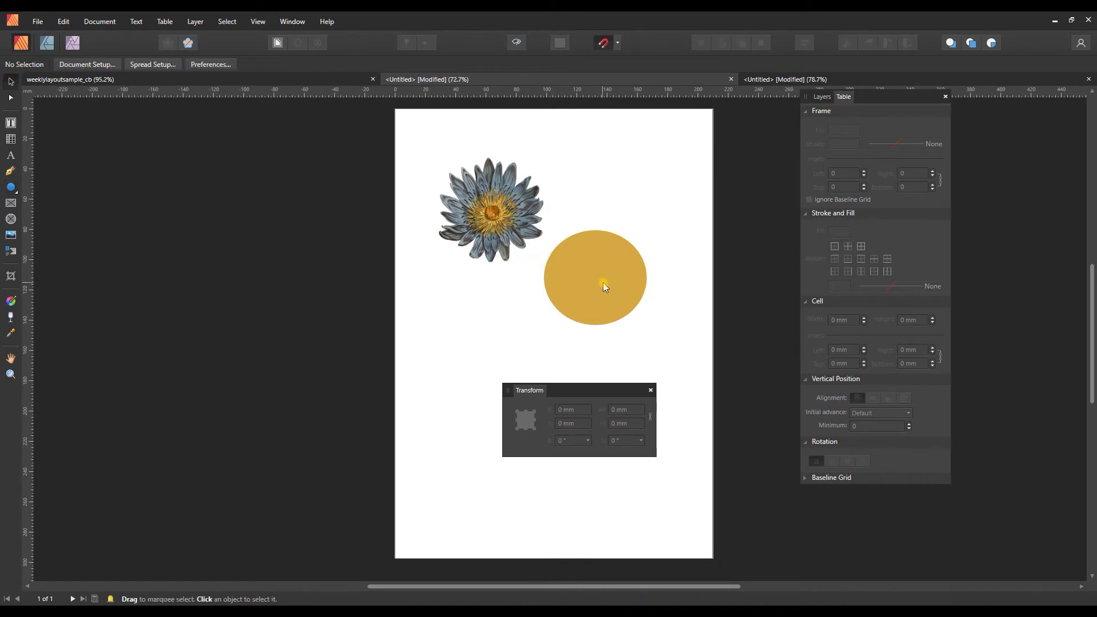
{"action": "left_click", "coordinate": [595, 277]}
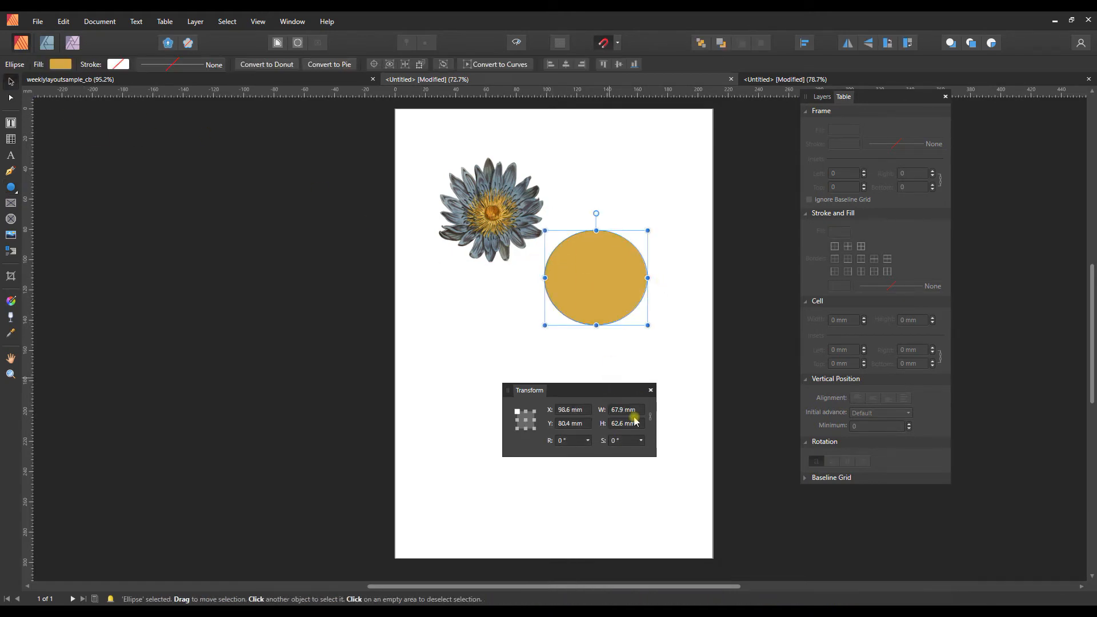
{"action": "triple_click", "coordinate": [624, 409]}
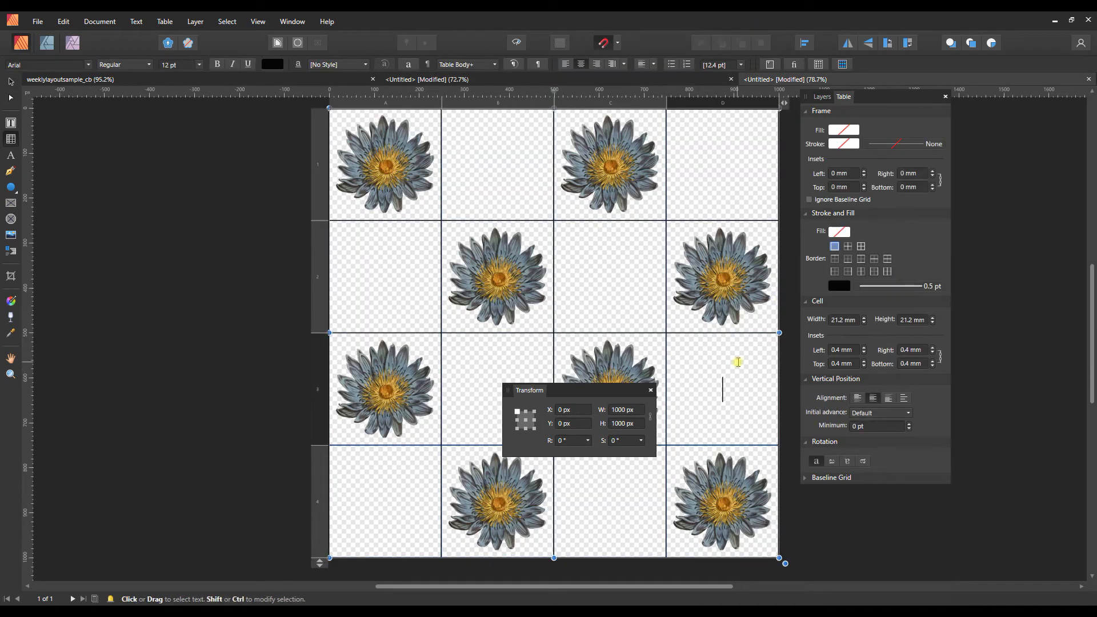
{"action": "mouse_move", "coordinate": [911, 320]}
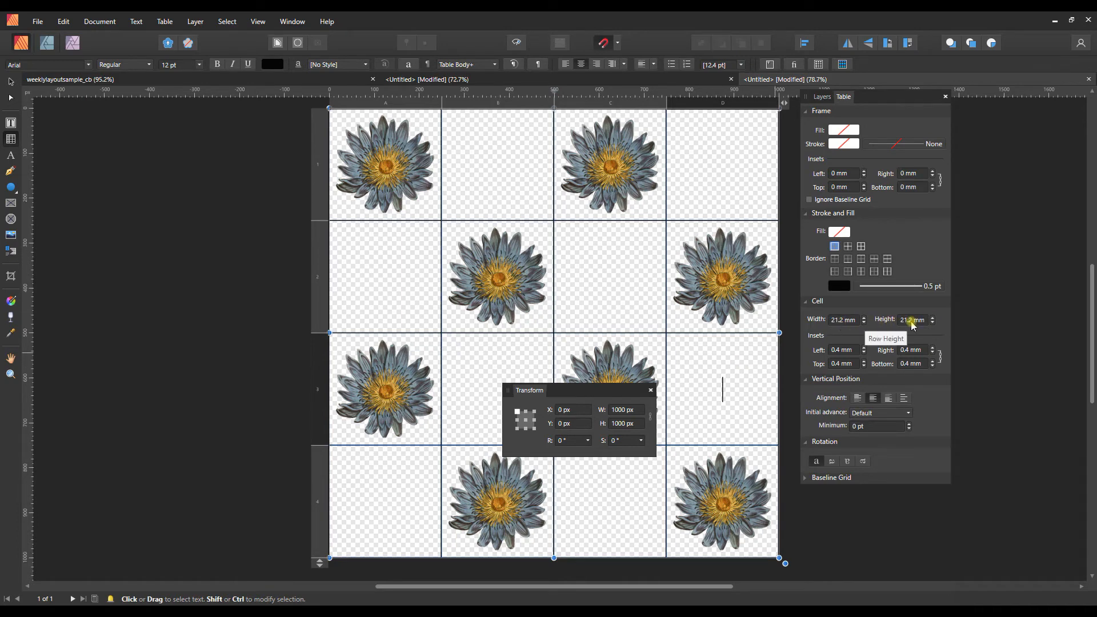
{"action": "mouse_move", "coordinate": [648, 145]}
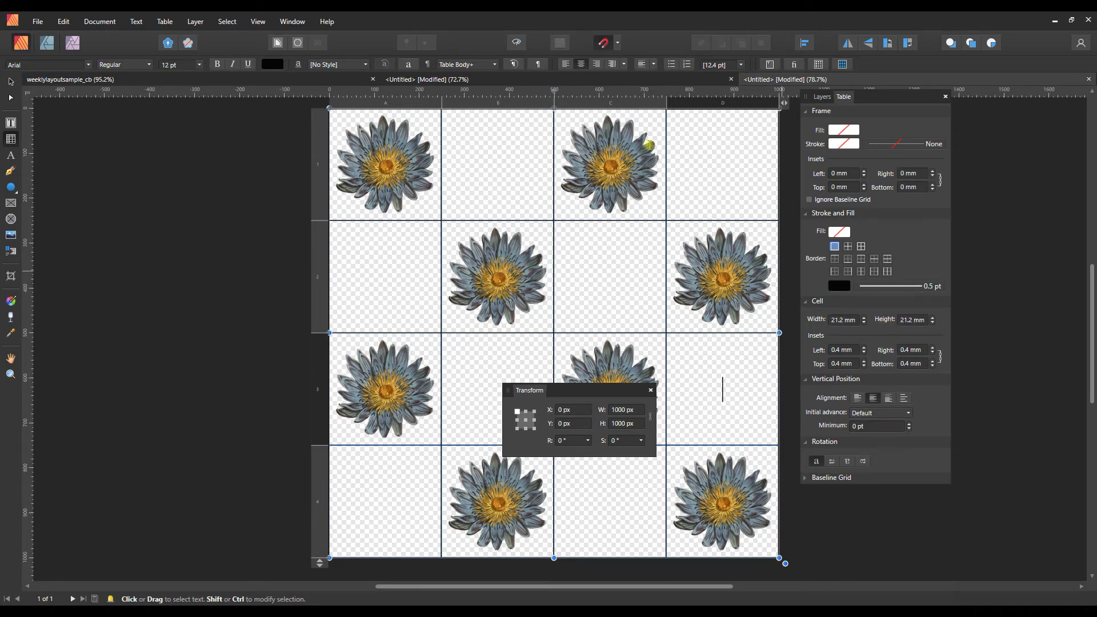
{"action": "mouse_move", "coordinate": [577, 79]}
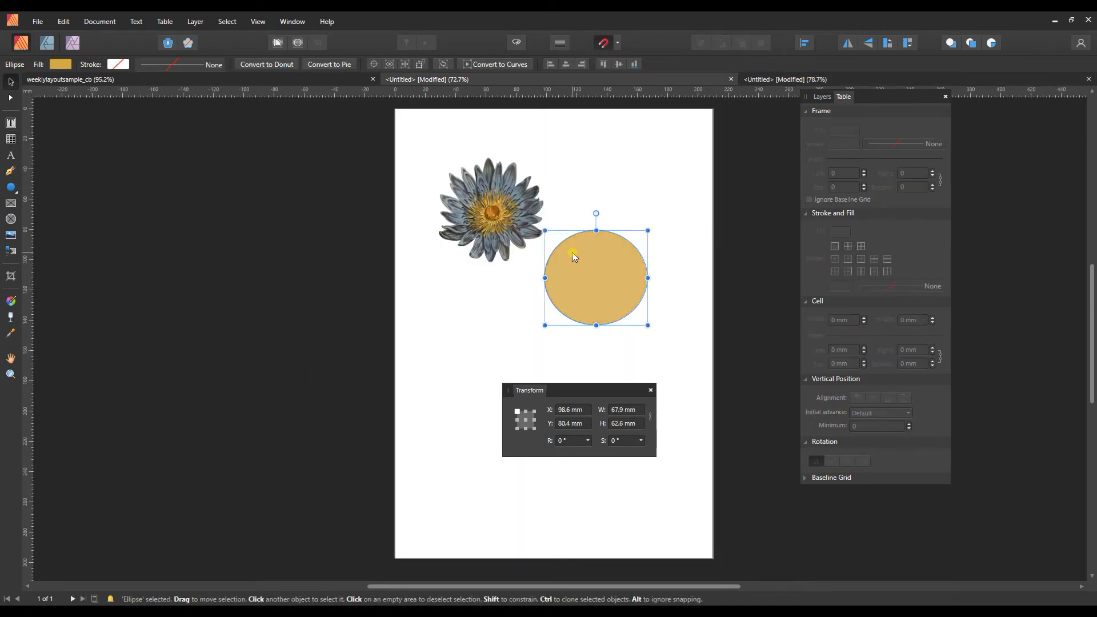
- Resize the gold ellipse to 8 × 8 mm in Transform and copy it
{"action": "triple_click", "coordinate": [624, 409]}
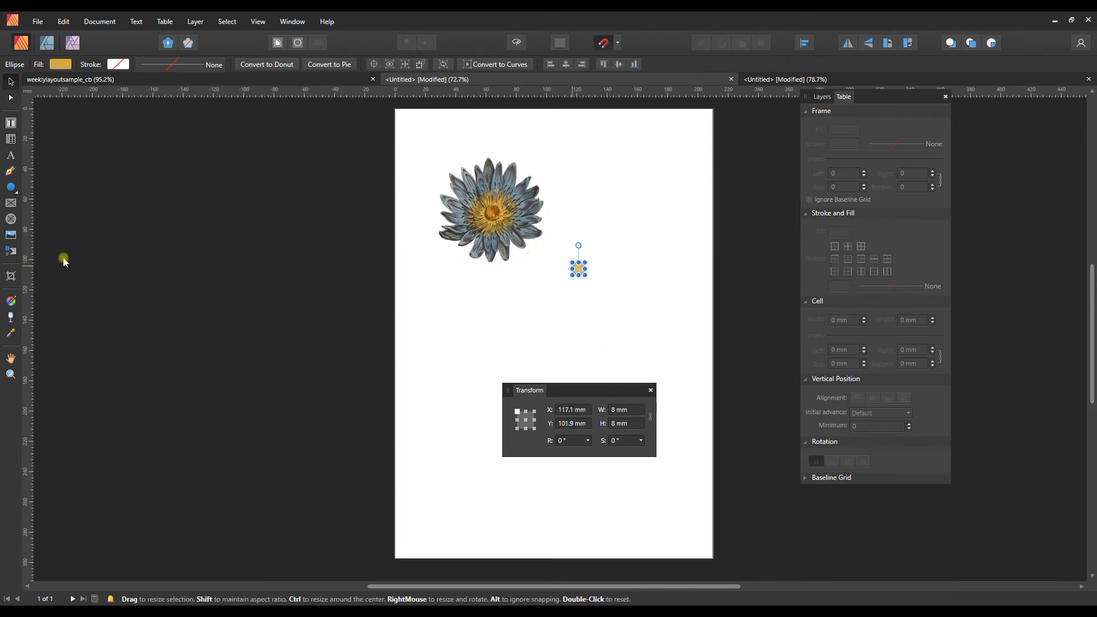
{"action": "left_click", "coordinate": [10, 334]}
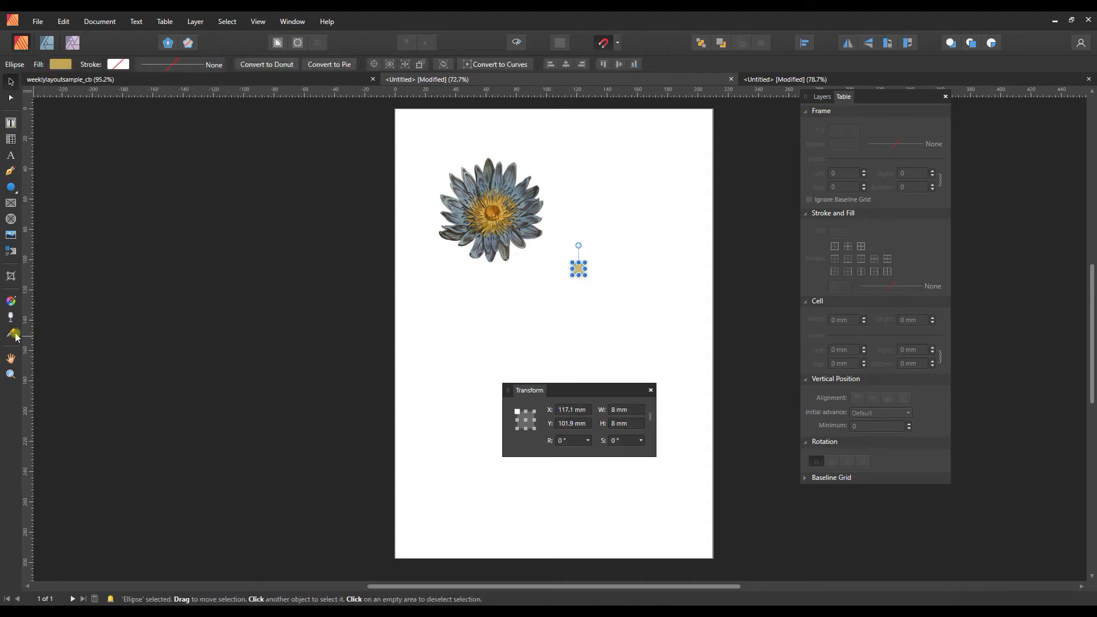
{"action": "left_click", "coordinate": [12, 334]}
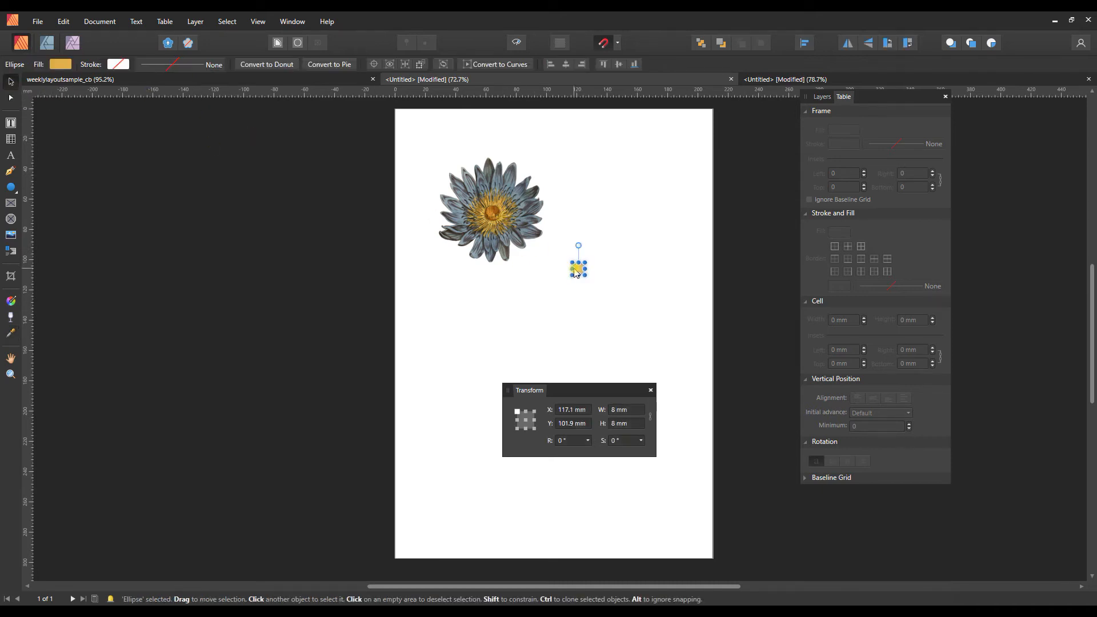
{"action": "key", "text": "ctrl+c"}
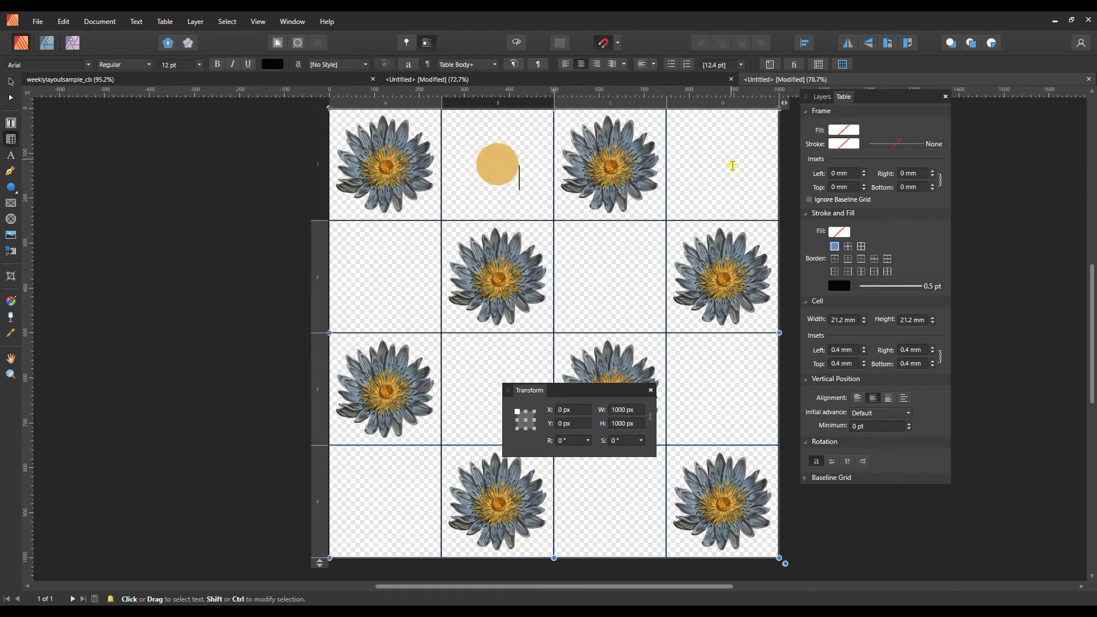
- Paste the copied gold dot into each remaining empty table cell
{"action": "key", "text": "ctrl+v"}
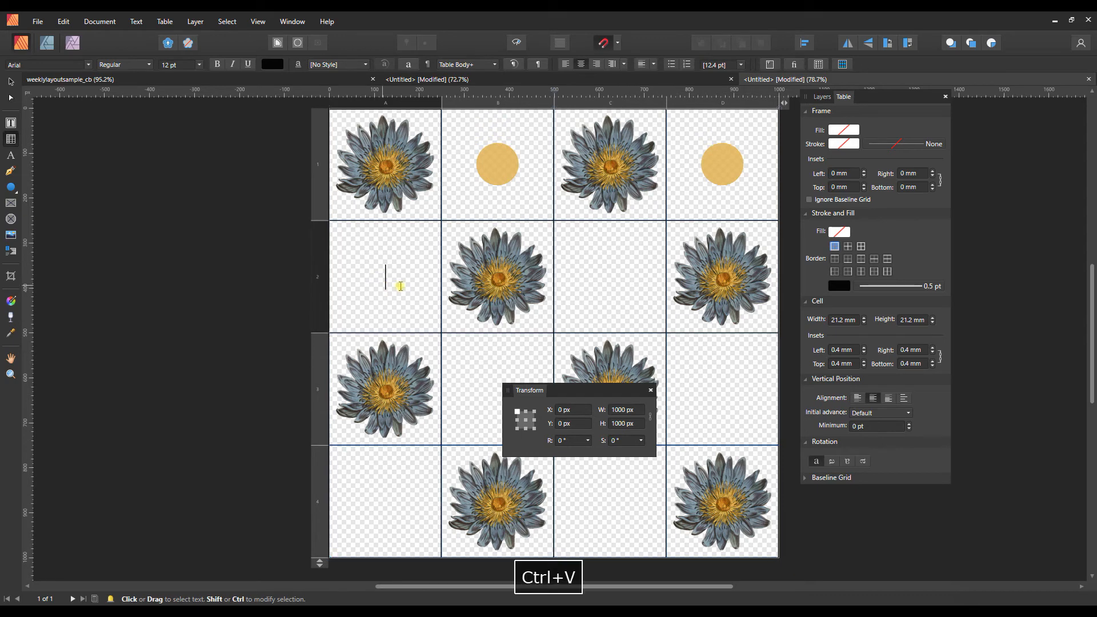
{"action": "key", "text": "ctrl+v"}
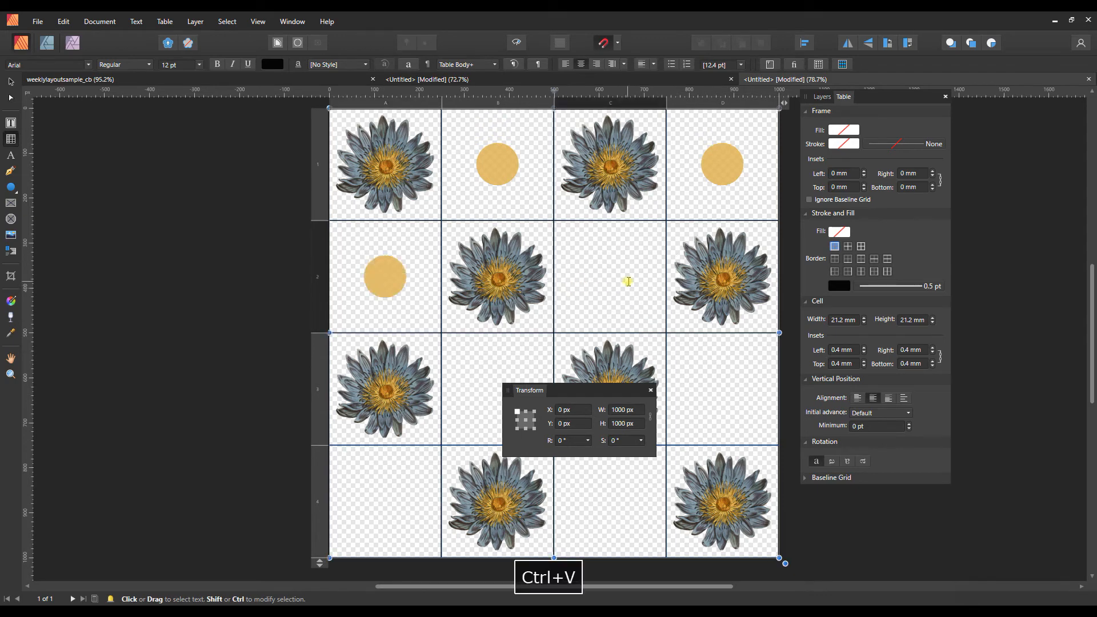
{"action": "key", "text": "ctrl+v"}
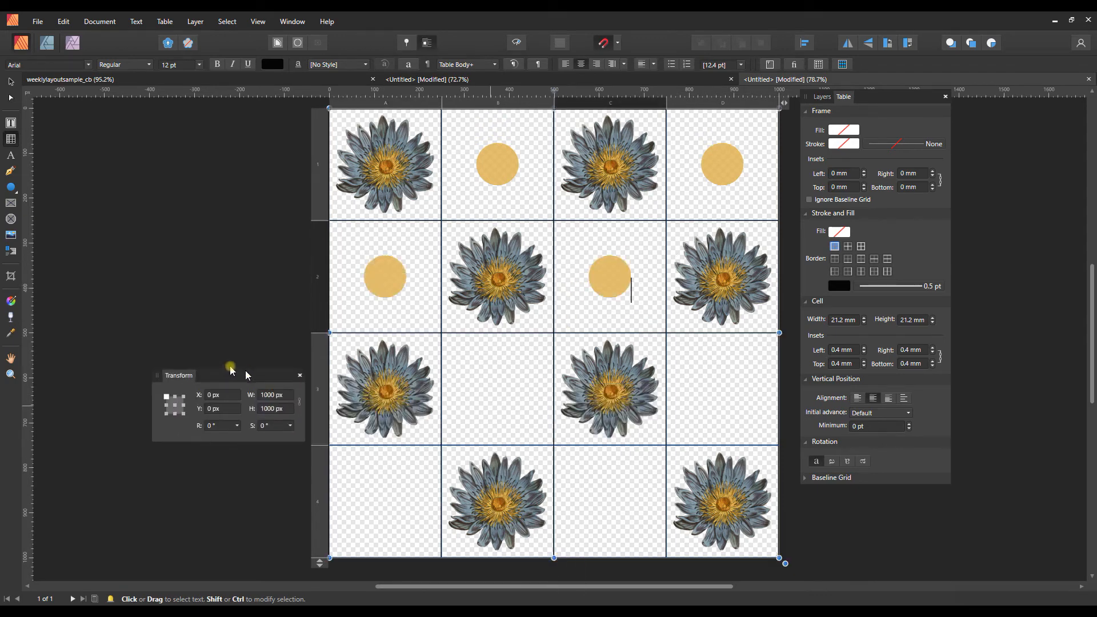
{"action": "key", "text": "ctrl+v"}
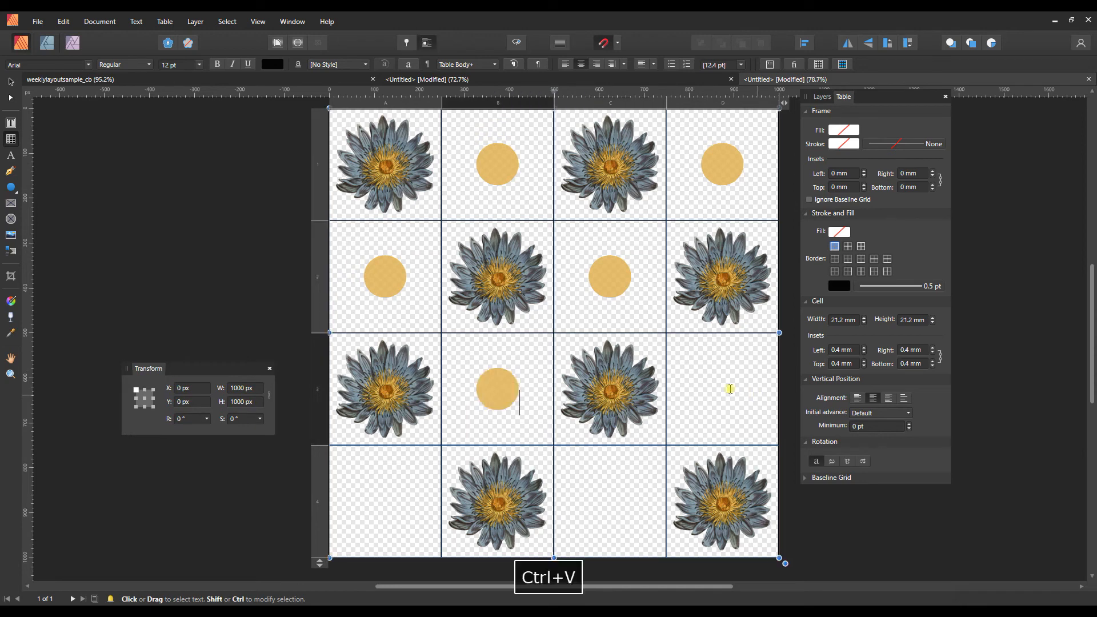
{"action": "key", "text": "ctrl+v"}
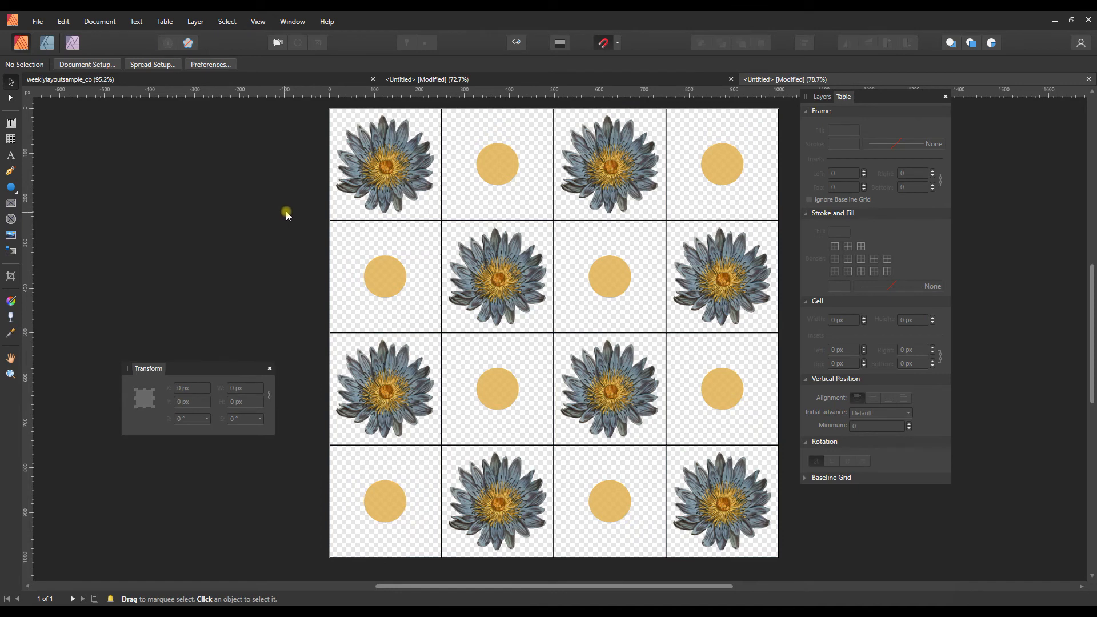
- Export the tile as a 1000 px PNG named 'patternte' into Downloads
{"action": "left_click", "coordinate": [37, 21]}
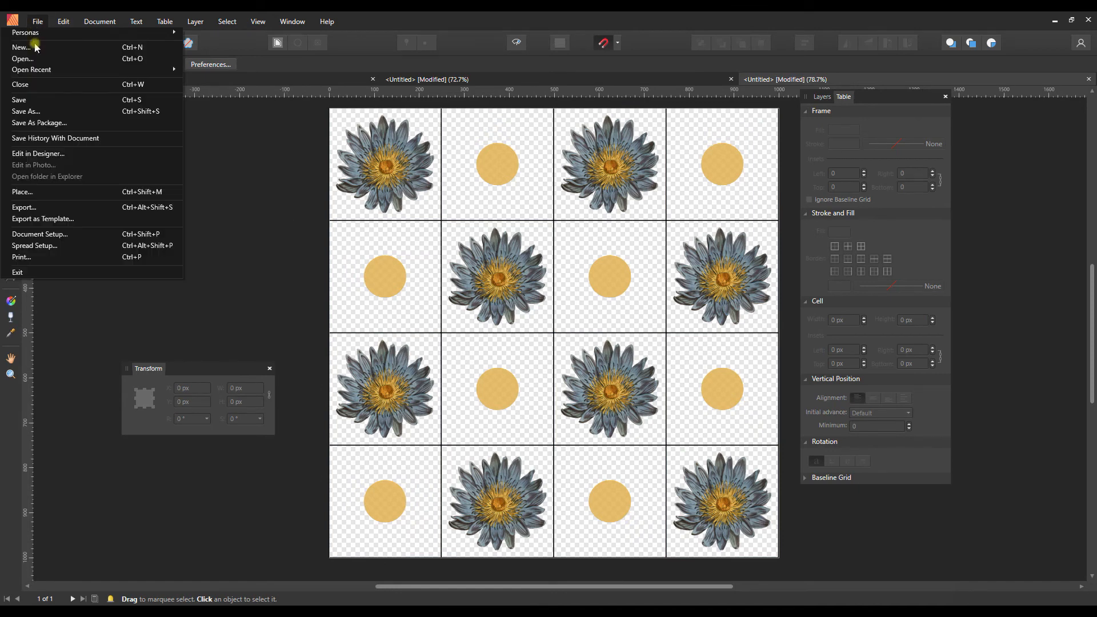
{"action": "left_click", "coordinate": [23, 208]}
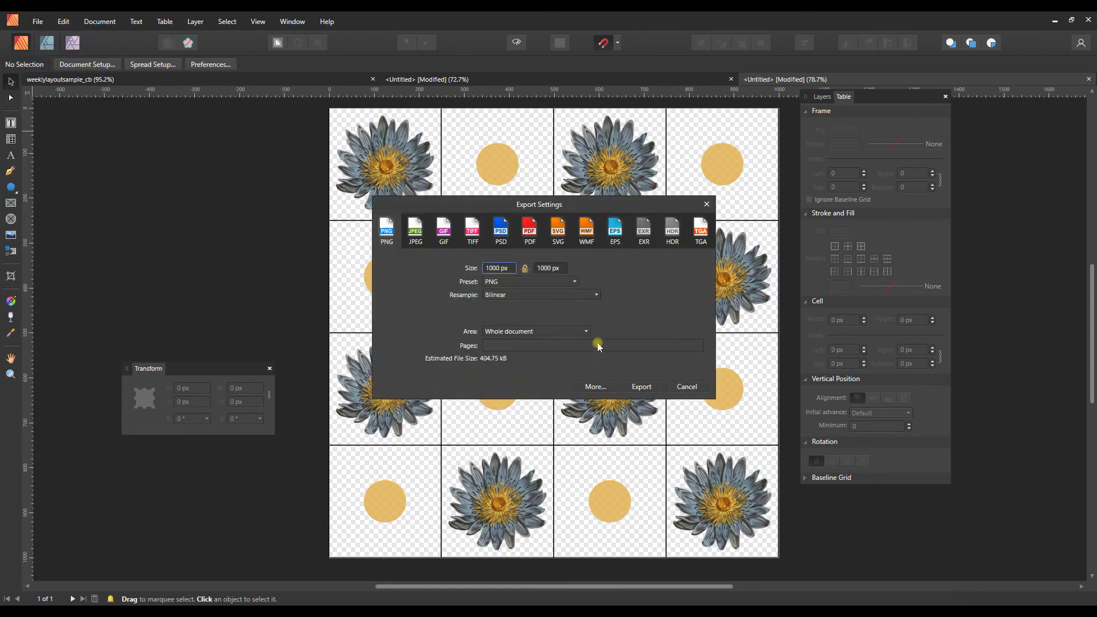
{"action": "left_click", "coordinate": [685, 387]}
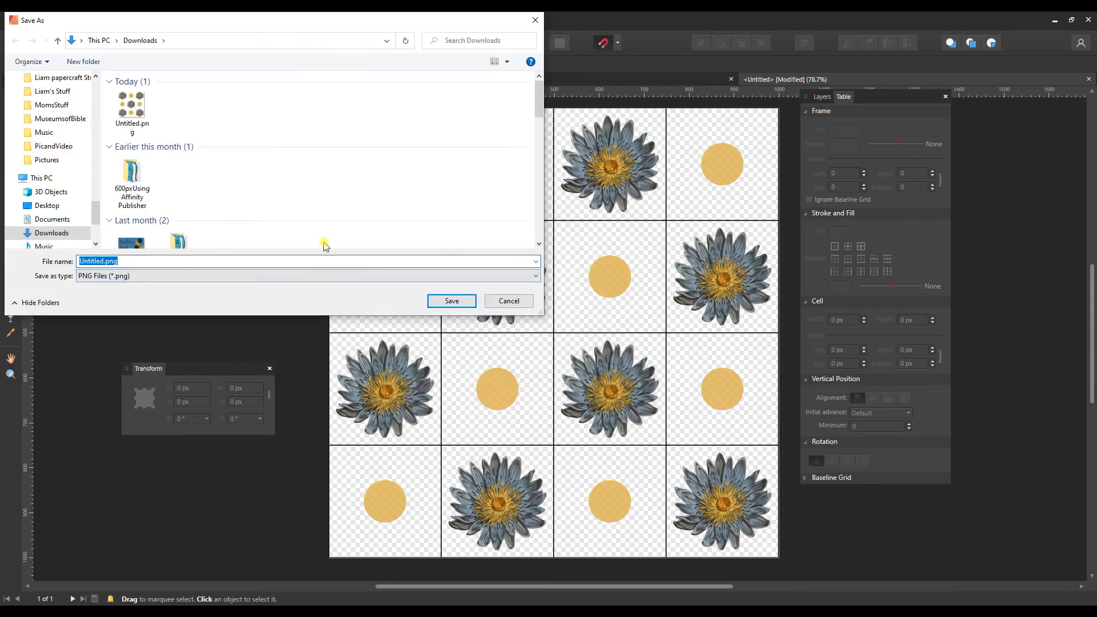
{"action": "type", "text": "patternte"}
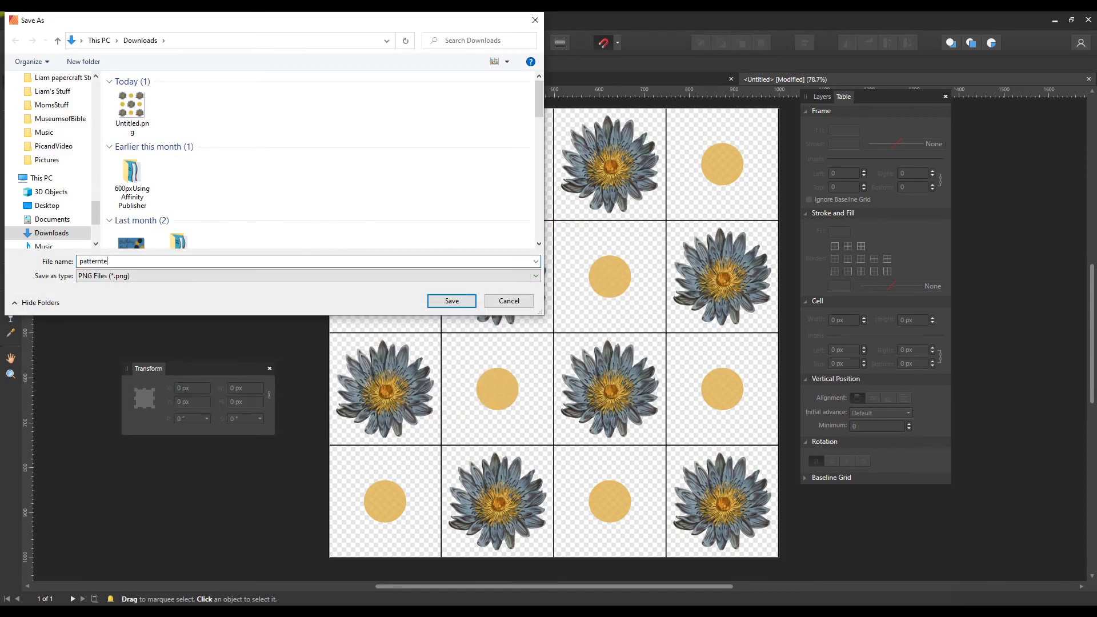
{"action": "left_click", "coordinate": [451, 301]}
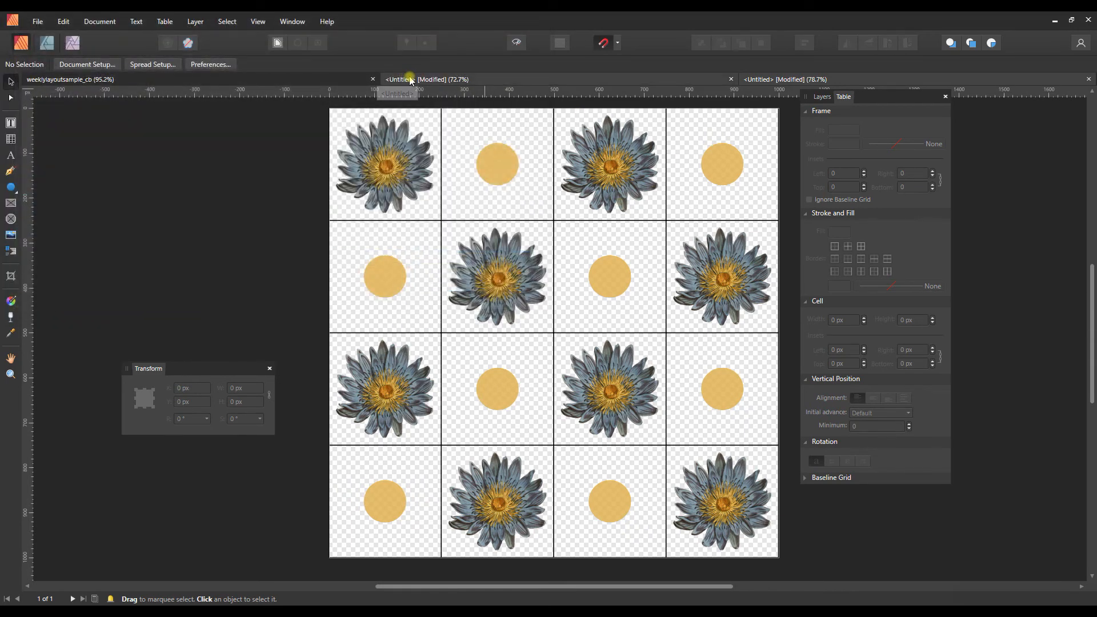
- Draw a large test rectangle on the lily page with the Rectangle Tool
{"action": "left_click", "coordinate": [424, 79]}
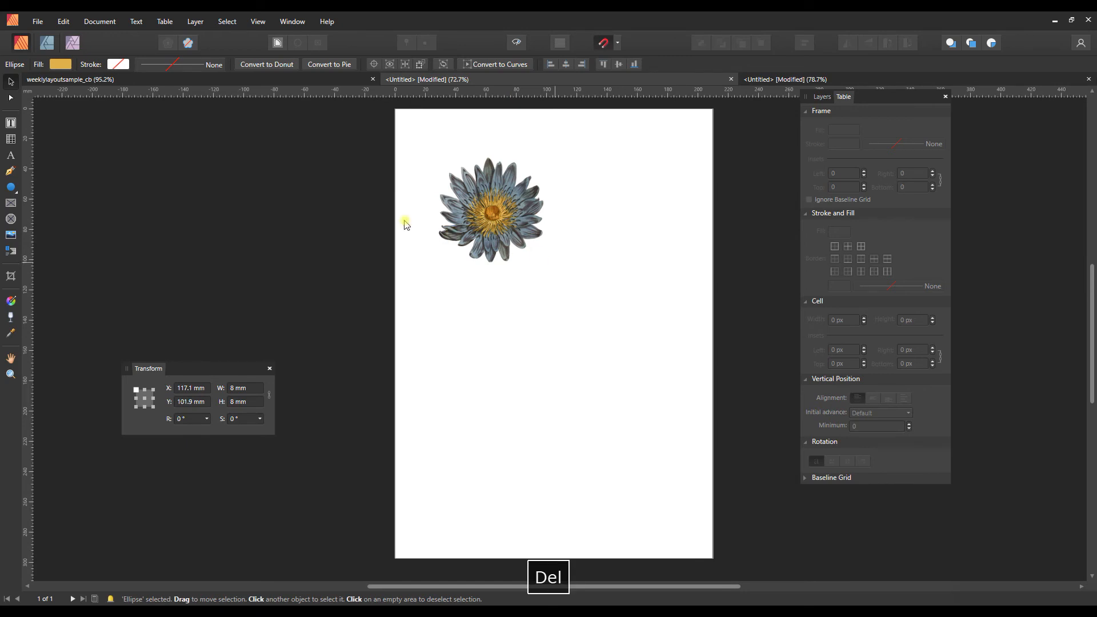
{"action": "left_click", "coordinate": [11, 187]}
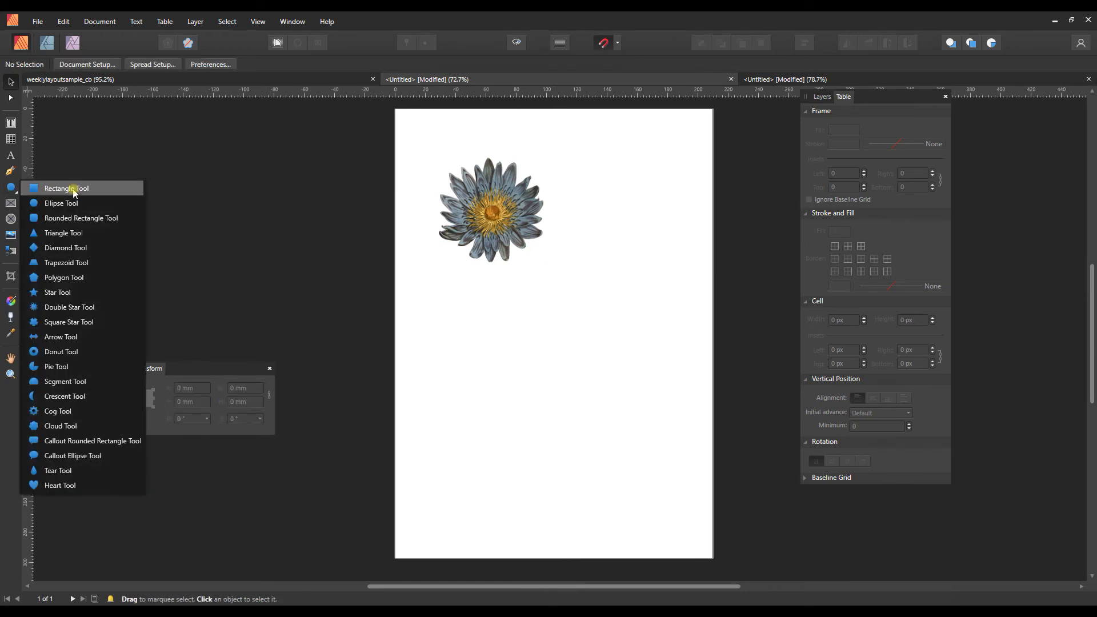
{"action": "left_click", "coordinate": [66, 188]}
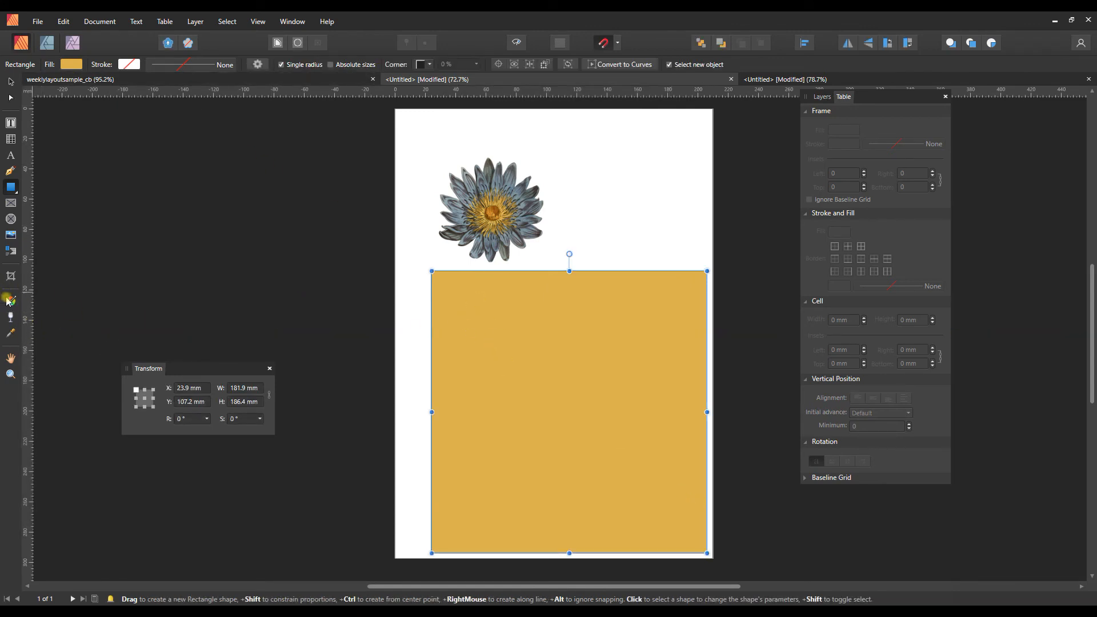
- Set the rectangle's fill type to an image-based bitmap fill
{"action": "left_click", "coordinate": [11, 302]}
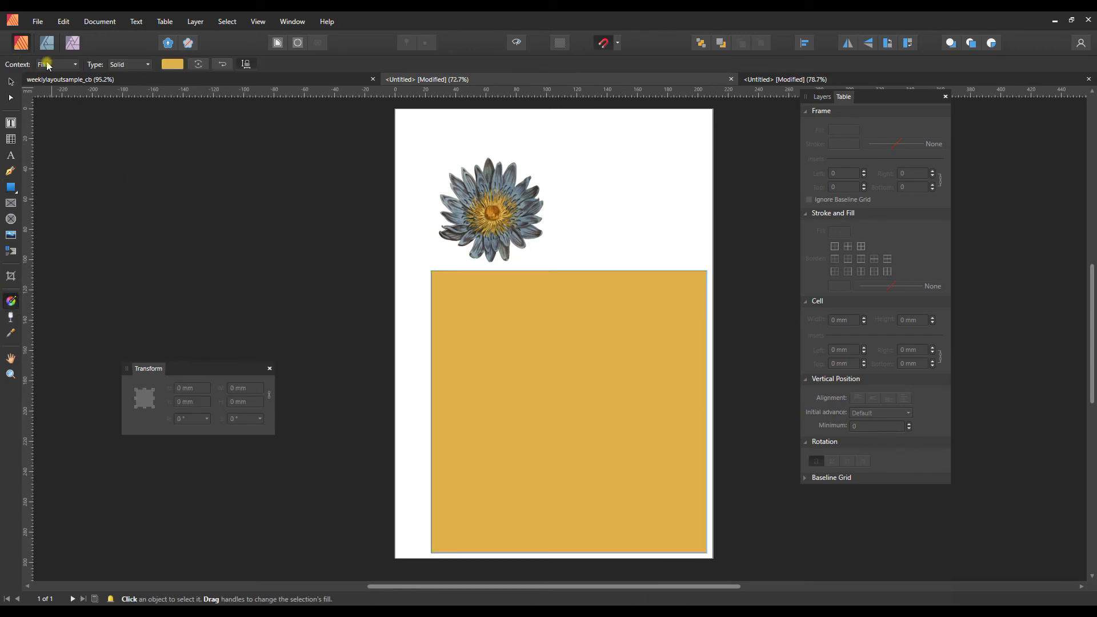
{"action": "left_click", "coordinate": [128, 65]}
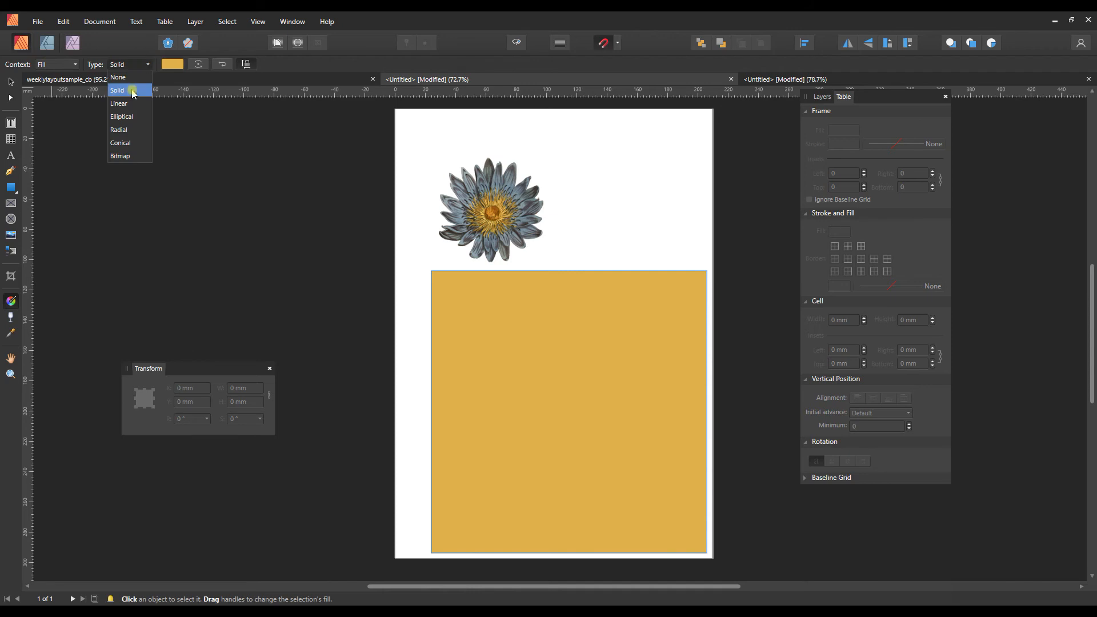
{"action": "left_click", "coordinate": [121, 156]}
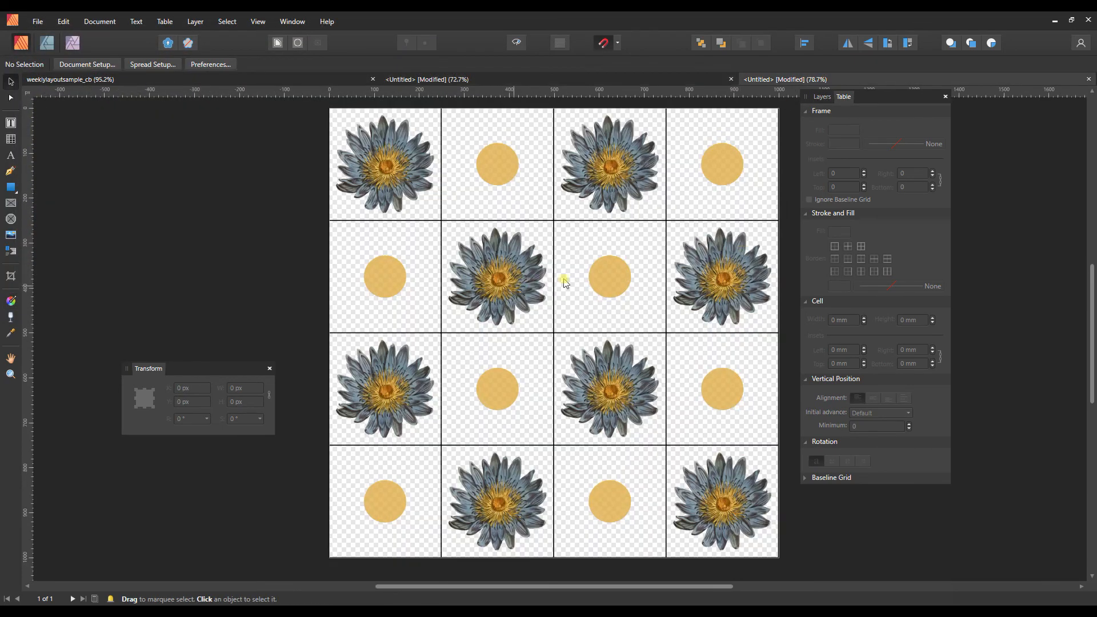
{"action": "mouse_move", "coordinate": [720, 224]}
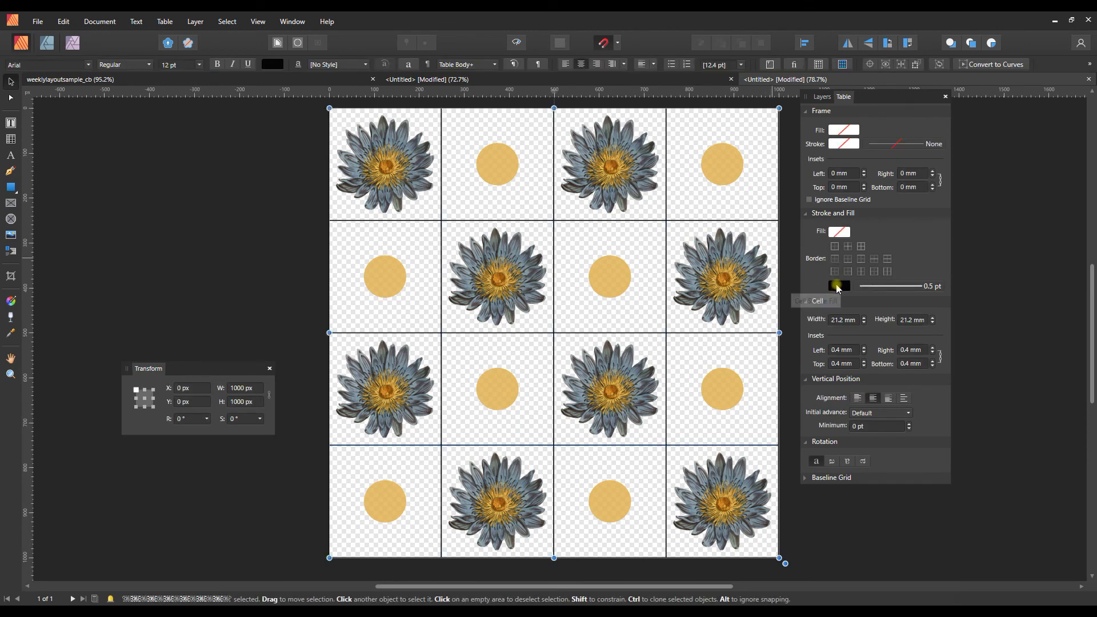
- Set the tile table's border stroke to none so no grid lines remain
{"action": "left_click", "coordinate": [837, 286]}
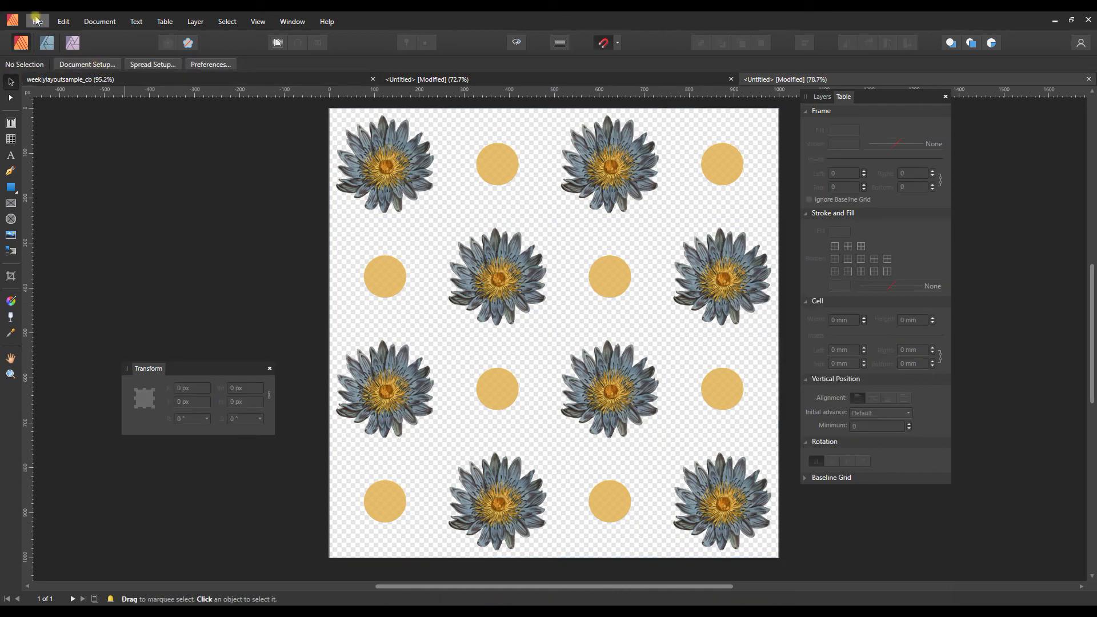
- Export the borderless tile as PNG, overwriting patterntest.png in Downloads
{"action": "left_click", "coordinate": [37, 22]}
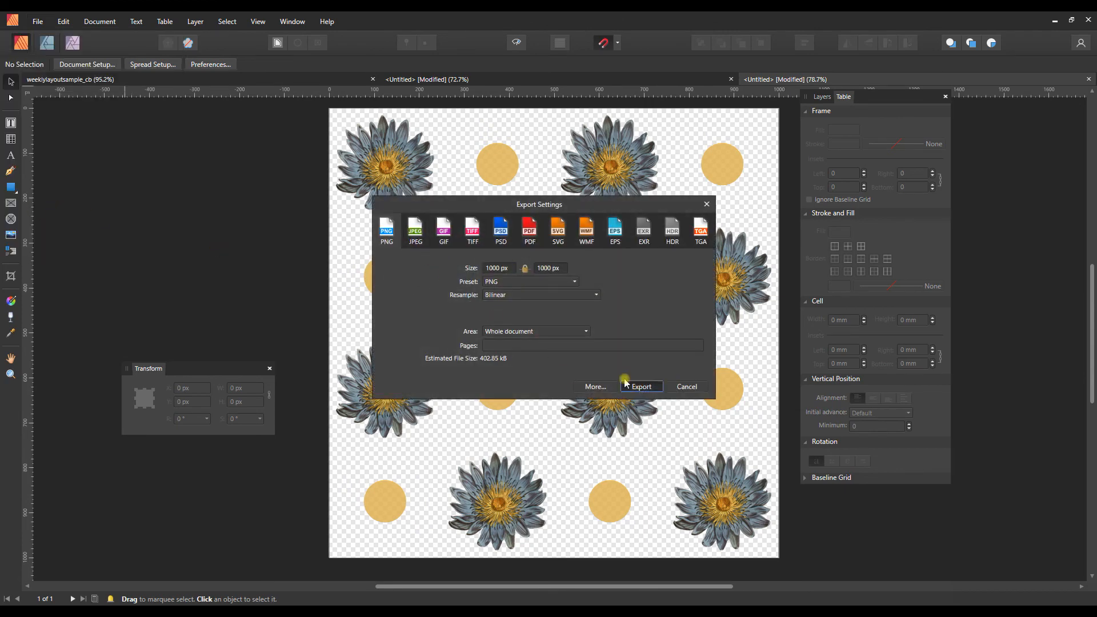
{"action": "left_click", "coordinate": [639, 386]}
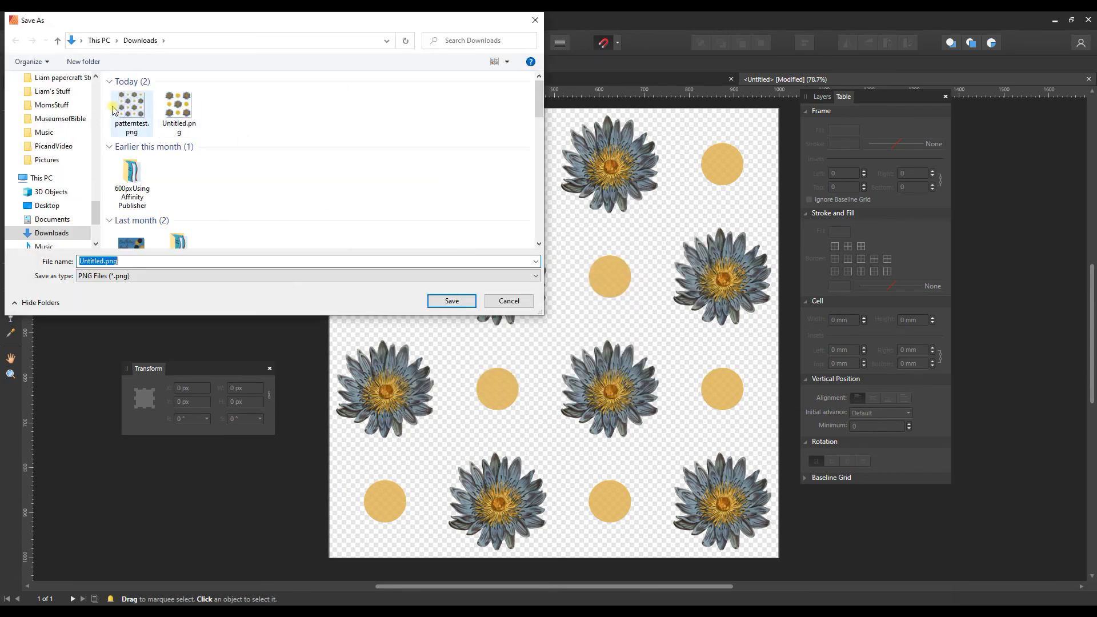
{"action": "left_click", "coordinate": [451, 301]}
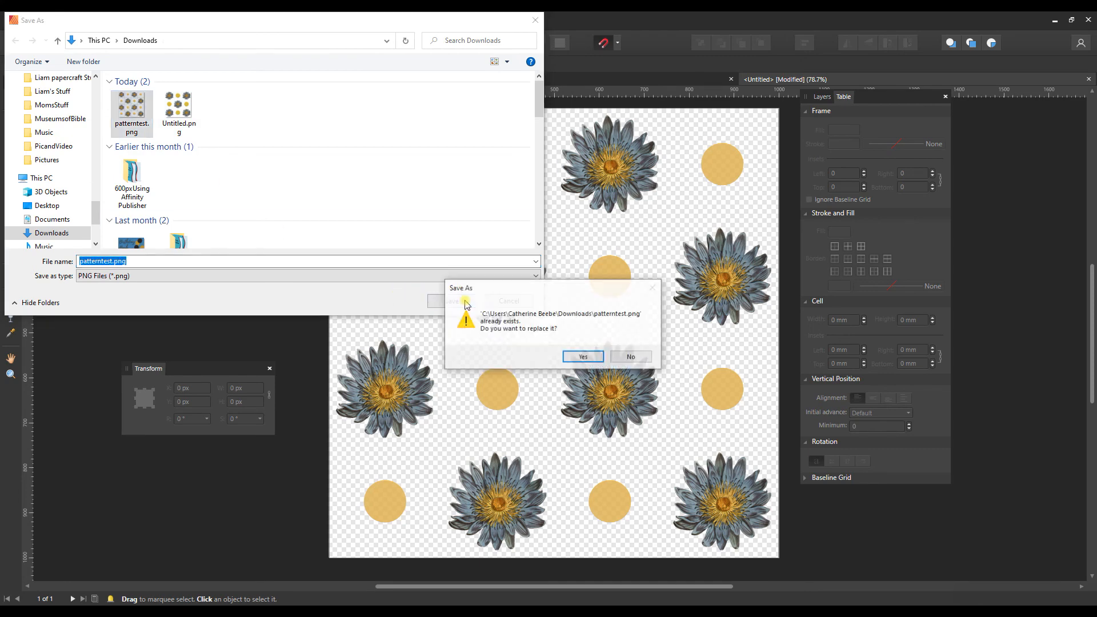
{"action": "left_click", "coordinate": [582, 356]}
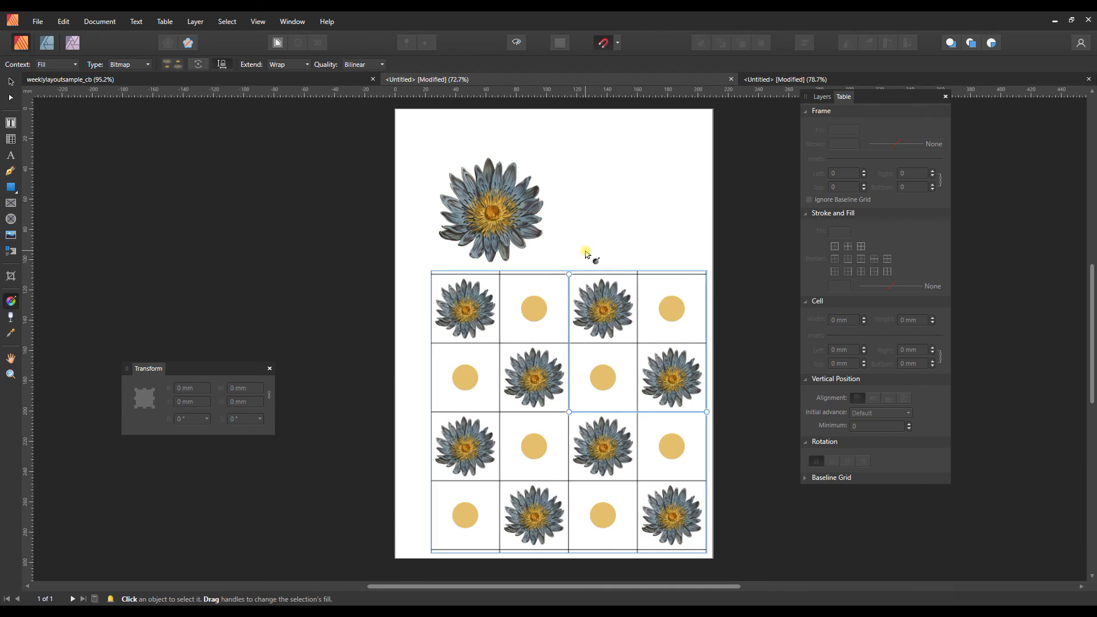
{"action": "mouse_move", "coordinate": [4, 358]}
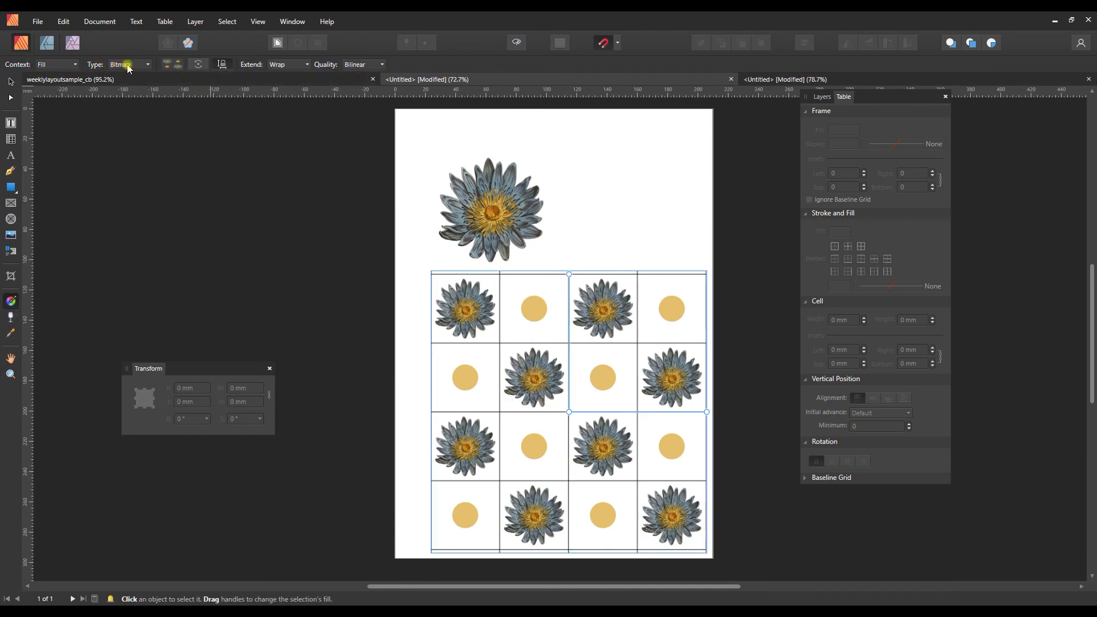
{"action": "mouse_move", "coordinate": [264, 260]}
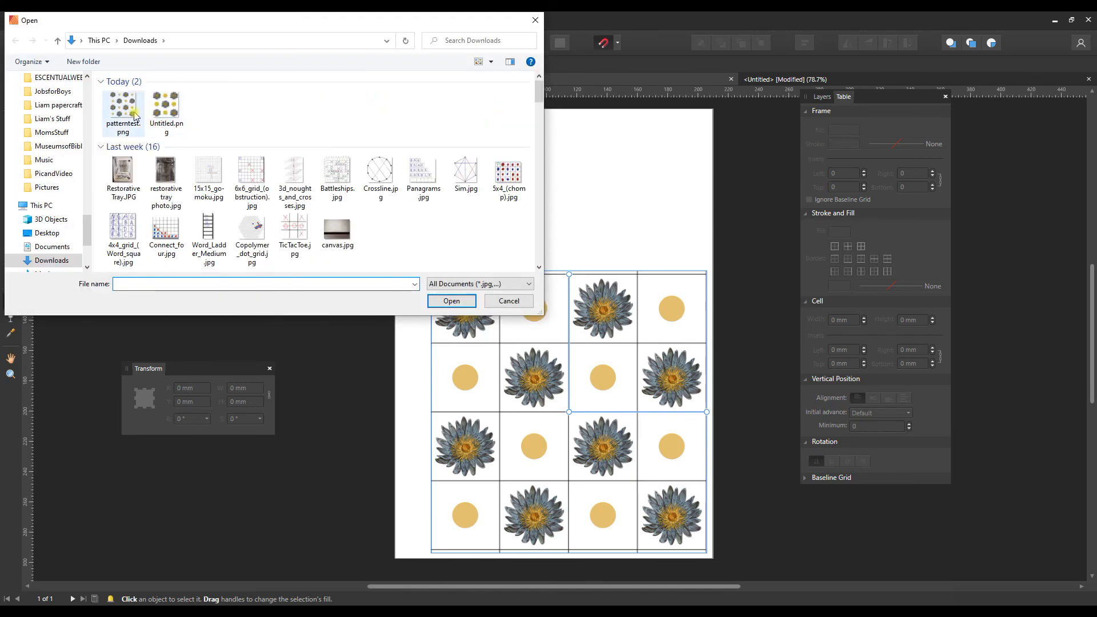
- Choose patterntest.png as the rectangle's bitmap fill image
{"action": "left_click", "coordinate": [452, 300]}
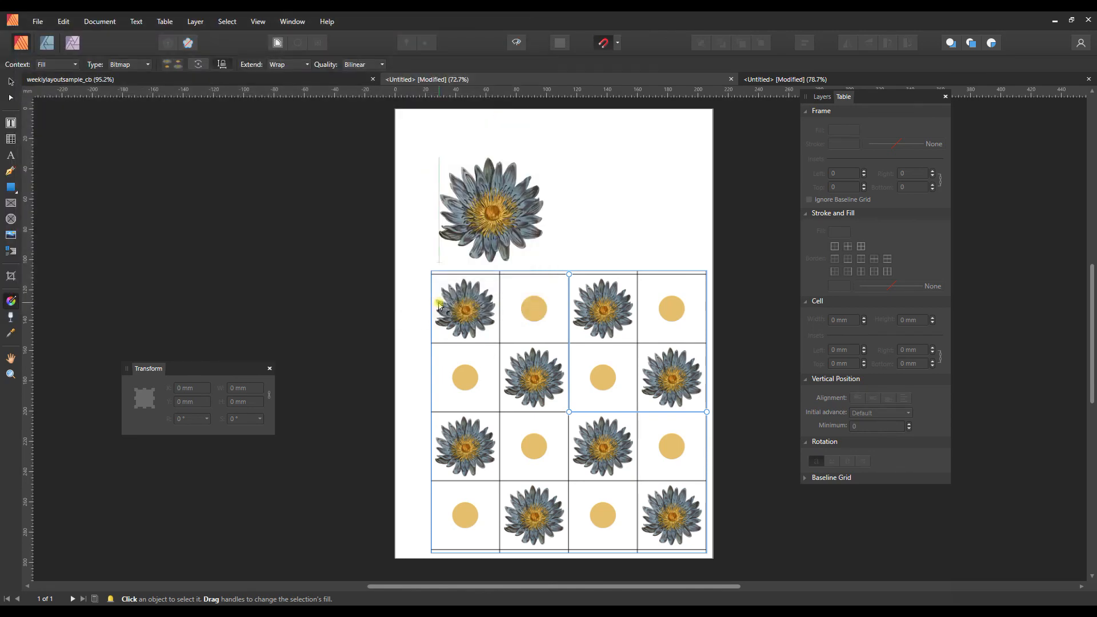